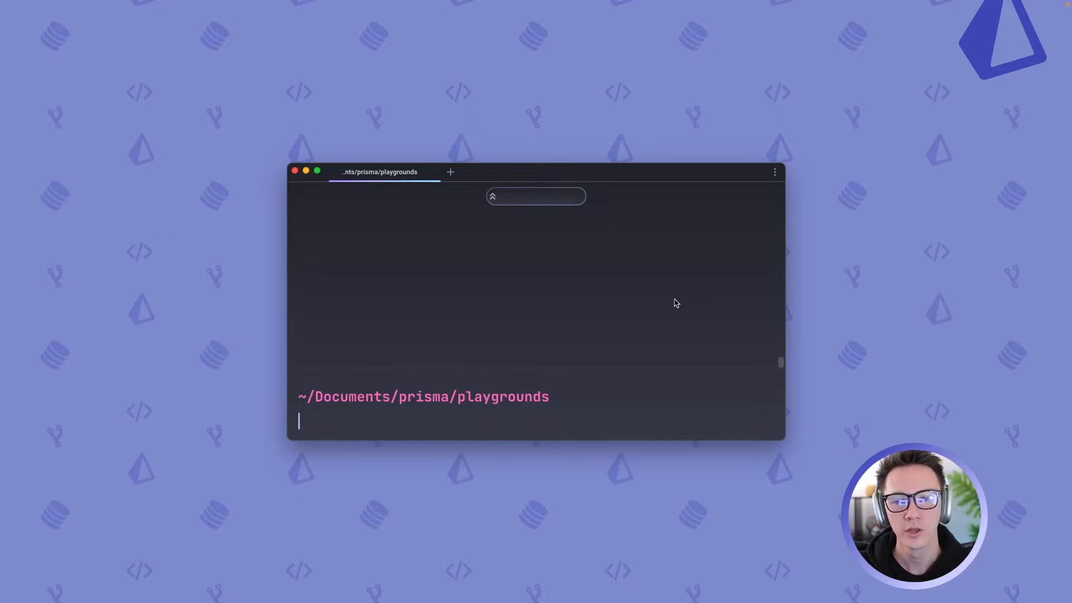
# Create the prisma-sample folder, move into it and initialise it with npm init -y
pyautogui.write('mkdir prisma-sample')
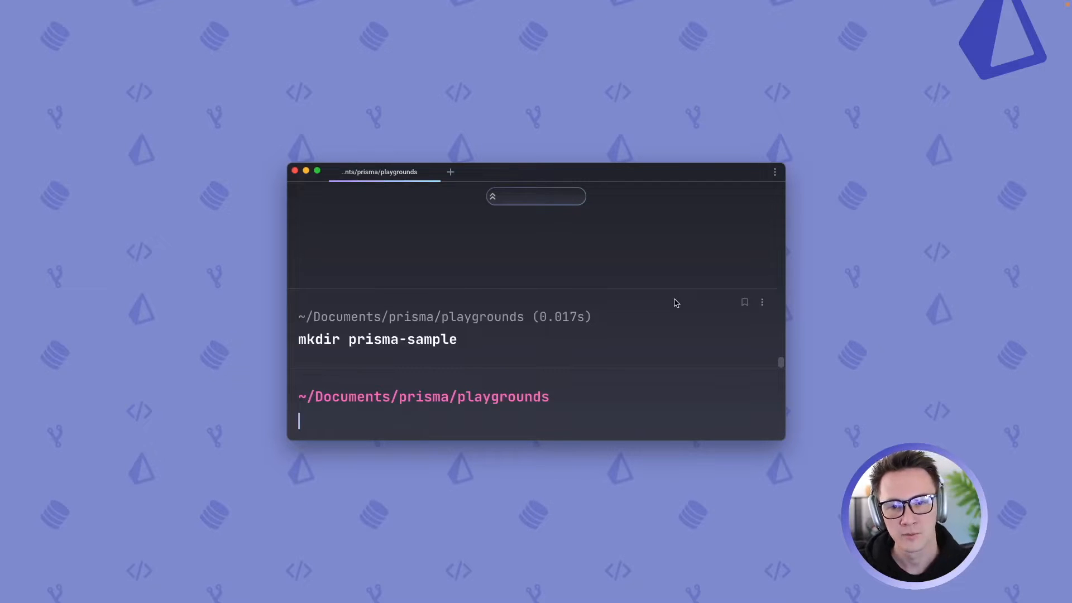
pyautogui.write('cd prisma-sample')
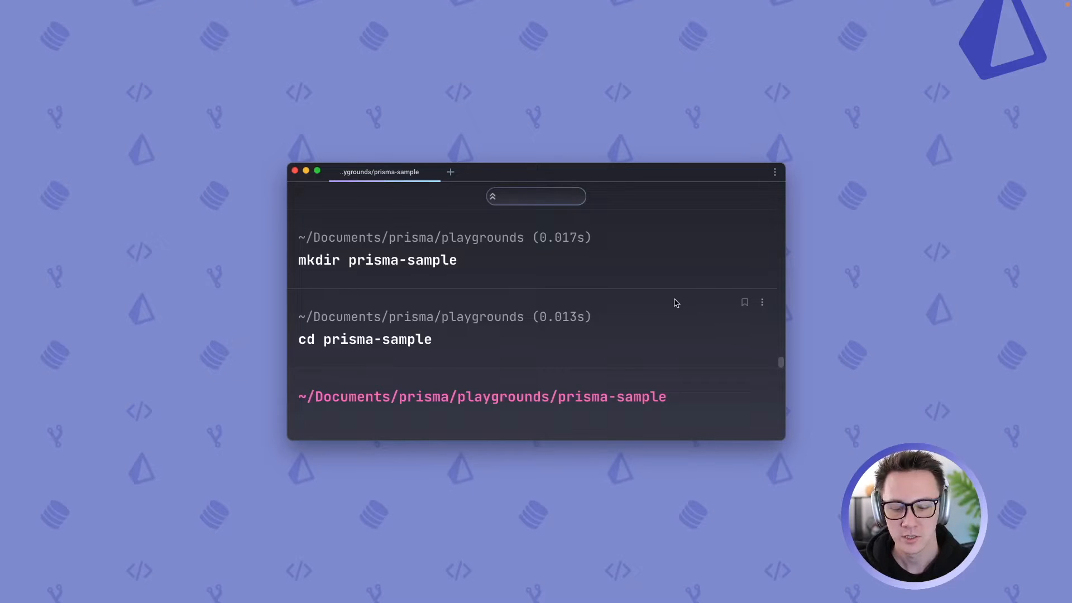
pyautogui.write('npm init -y')
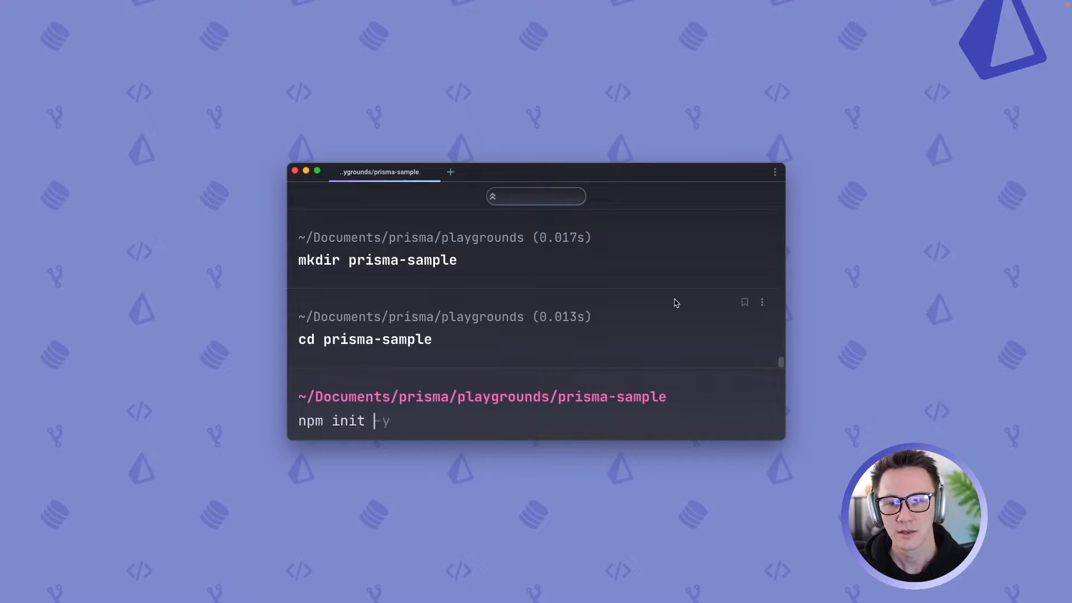
pyautogui.press('Return')
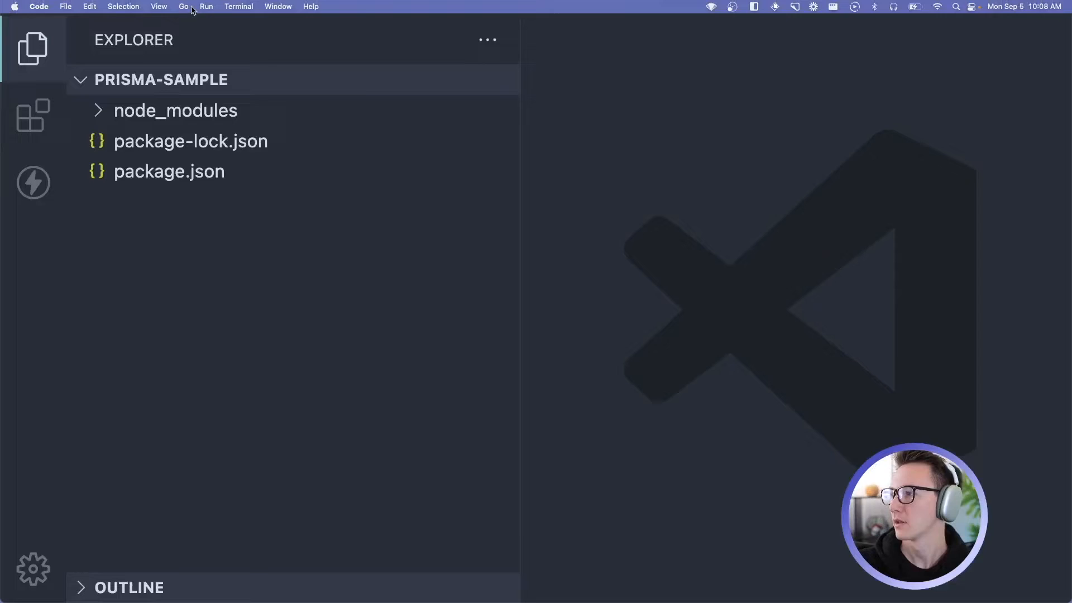
# In the integrated terminal, generate tsconfig.json with npx tsc --init and run npx prisma init
pyautogui.click(238, 6)
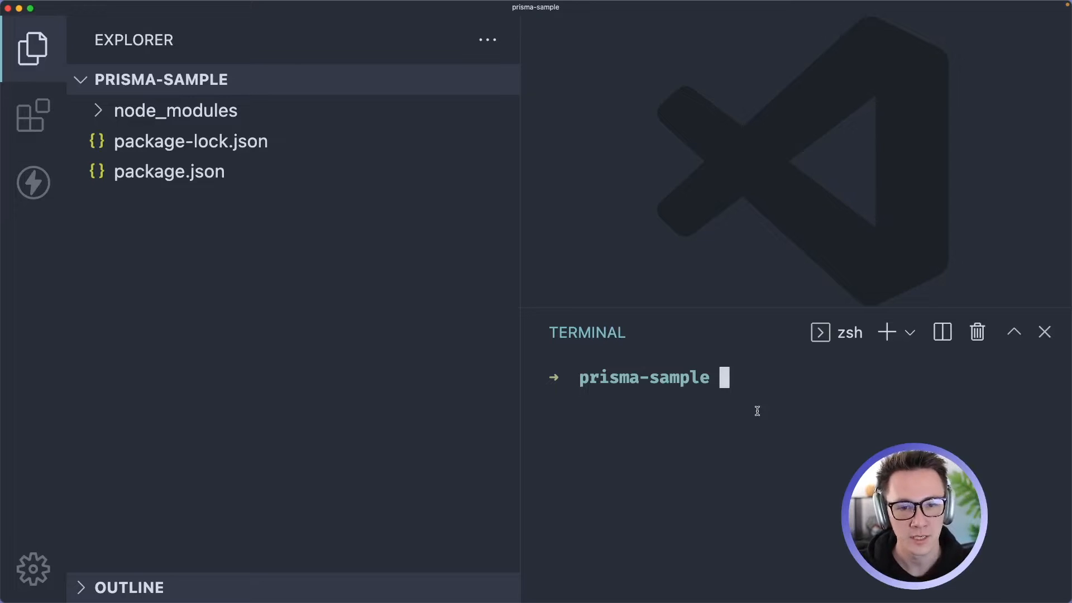
pyautogui.write('npx tsc')
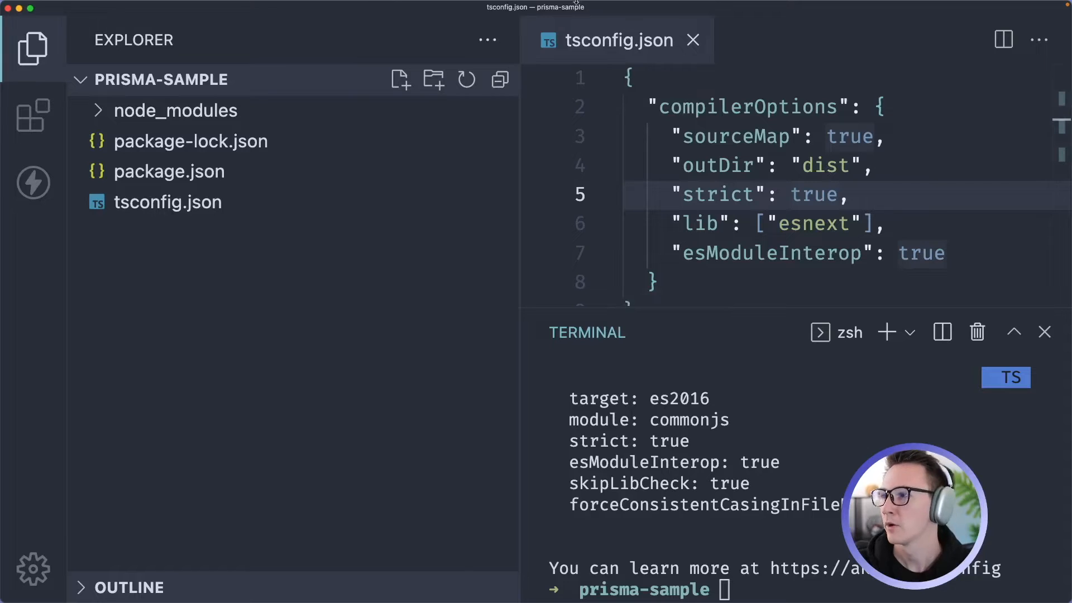
pyautogui.write('clear')
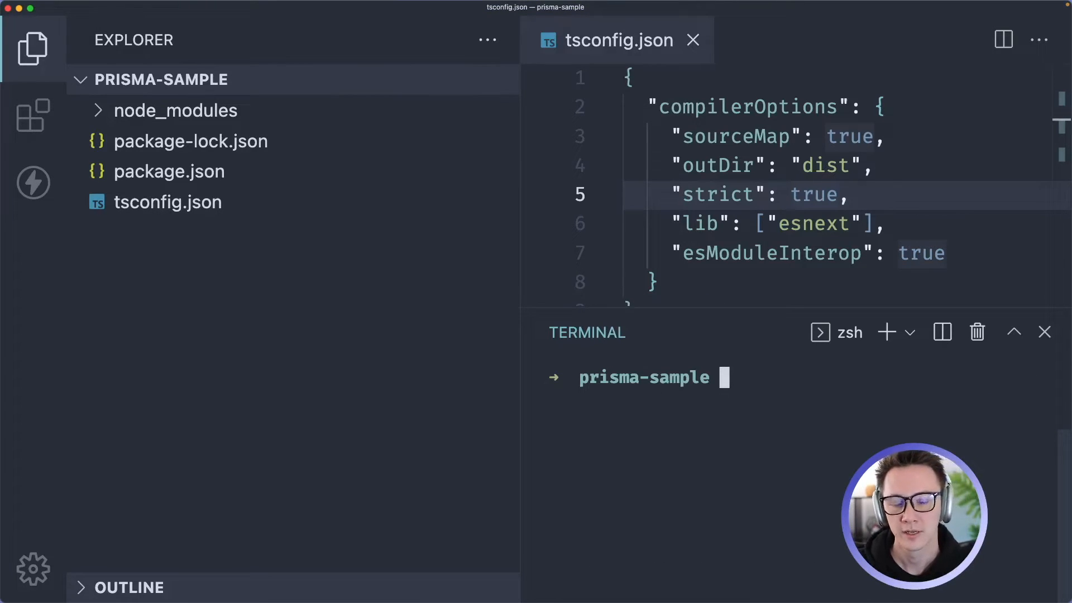
pyautogui.write('npx pri')
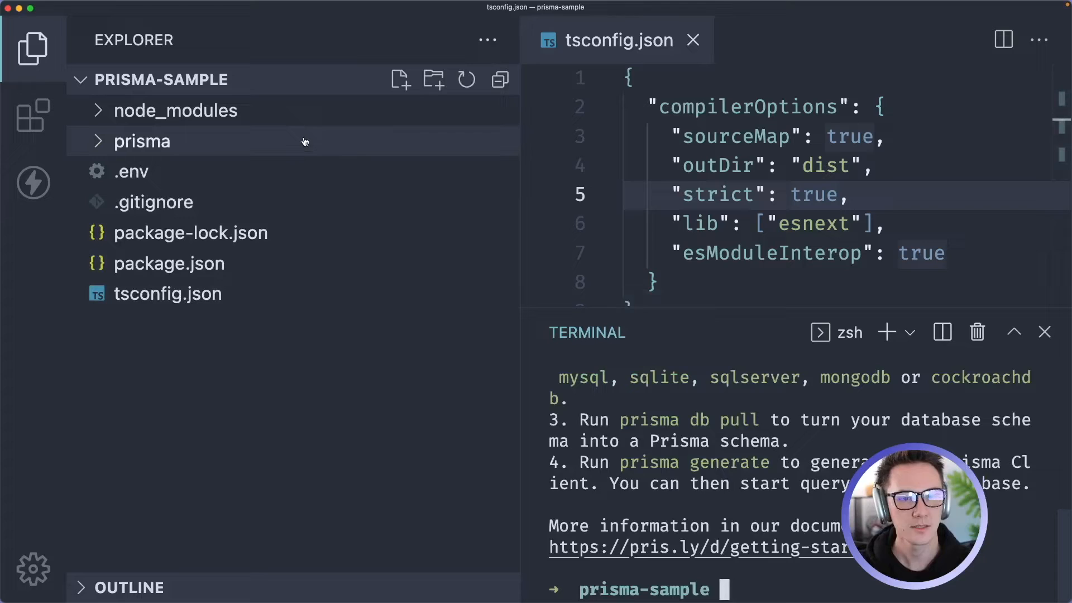
# Review schema.prisma and the .env DATABASE_URL, ending back on schema.prisma
pyautogui.click(142, 141)
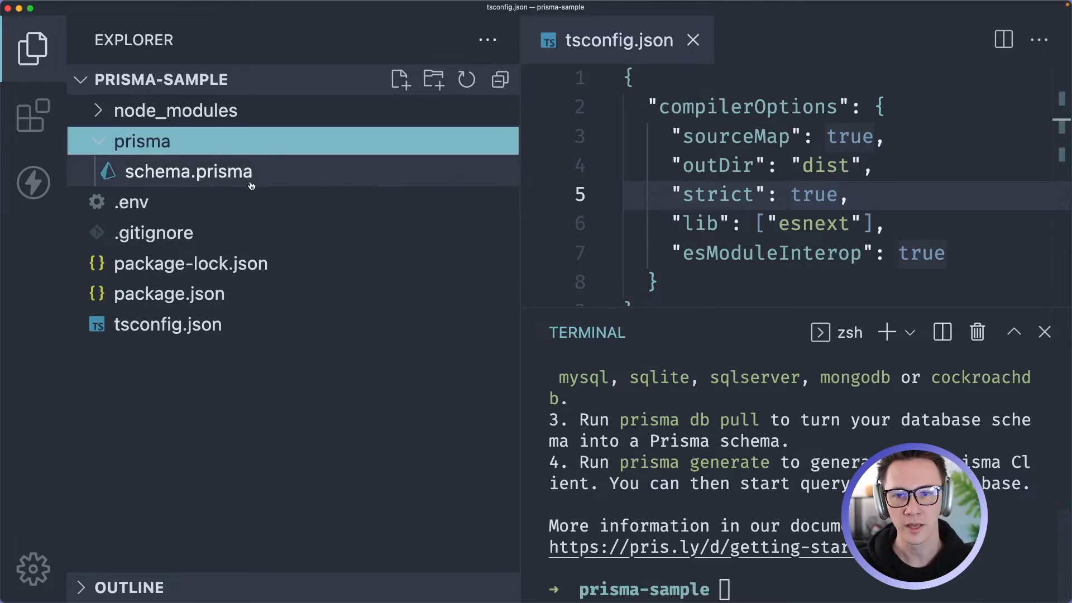
pyautogui.moveTo(187, 172)
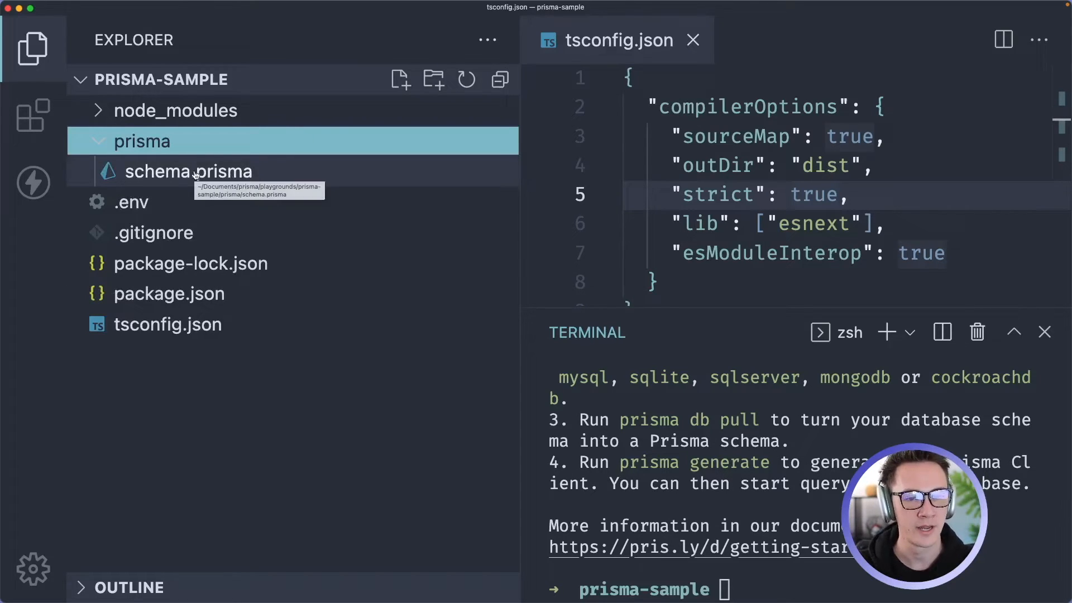
pyautogui.click(188, 171)
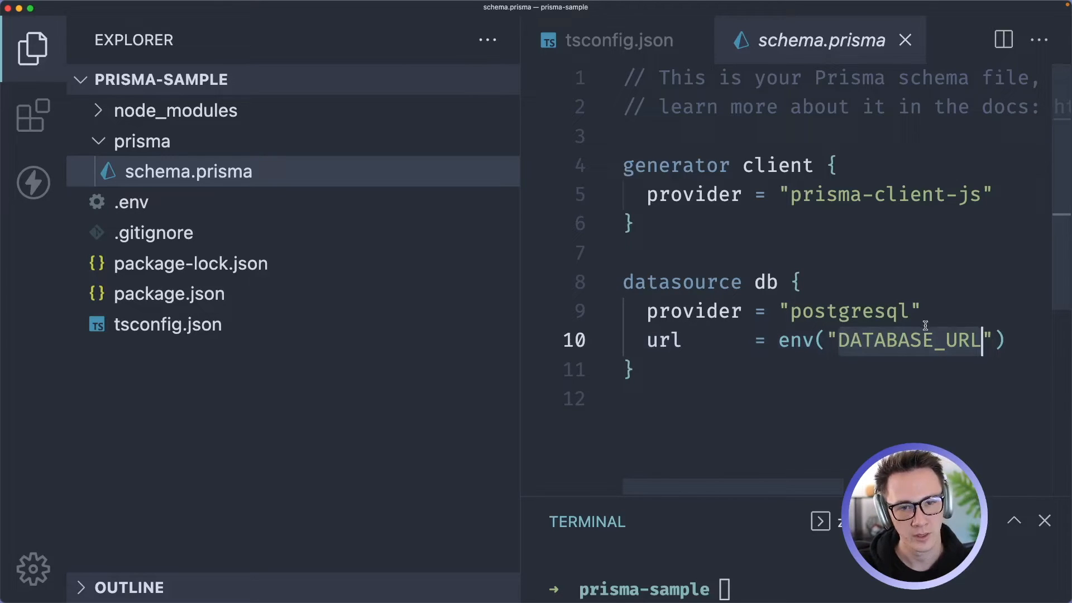
pyautogui.click(131, 202)
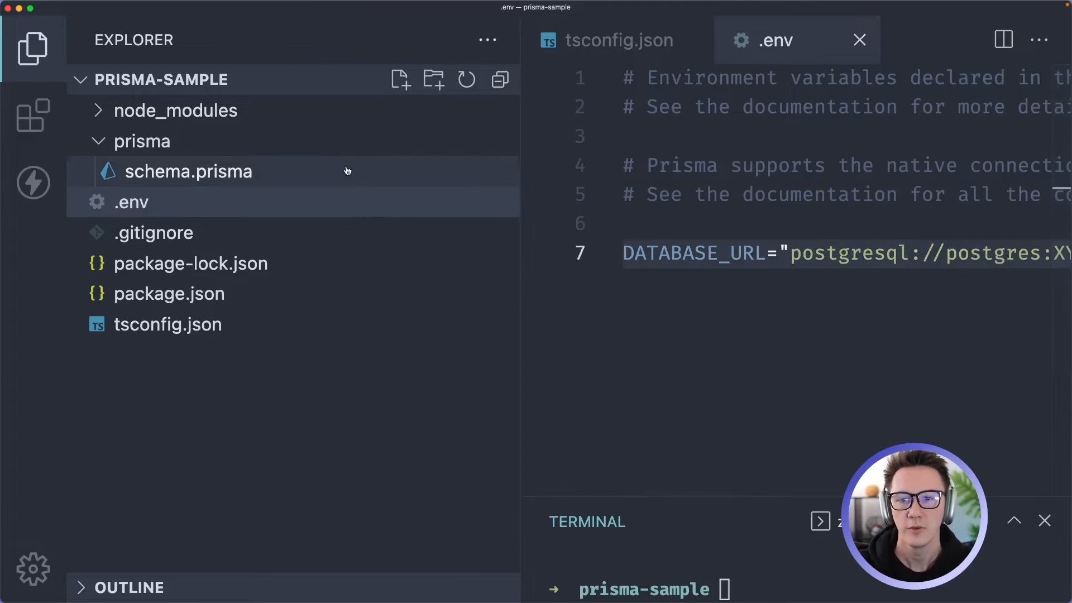
pyautogui.click(187, 171)
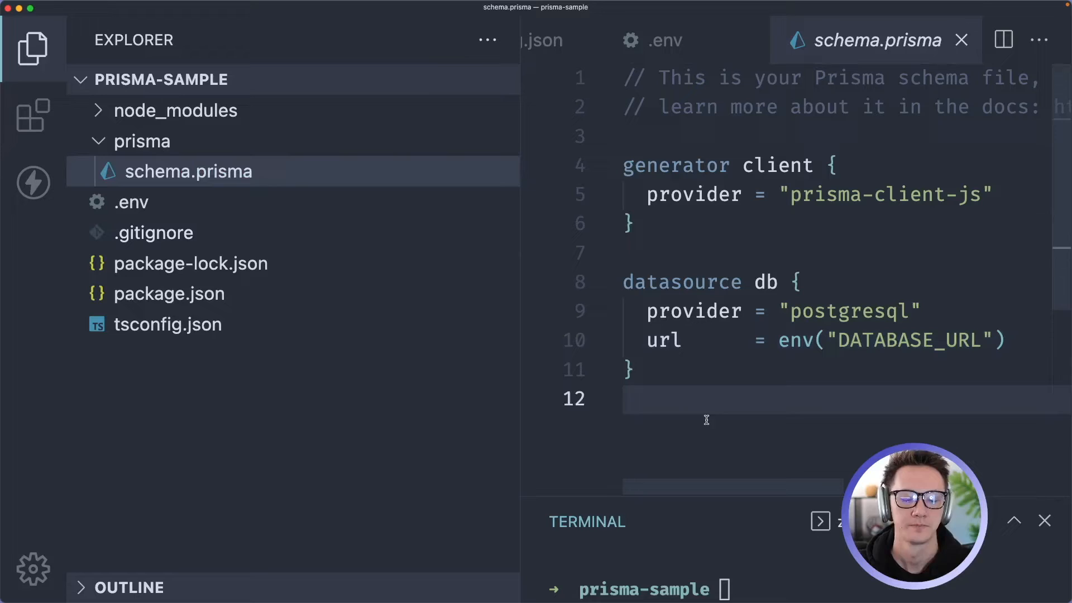
pyautogui.write('model Usxder {')
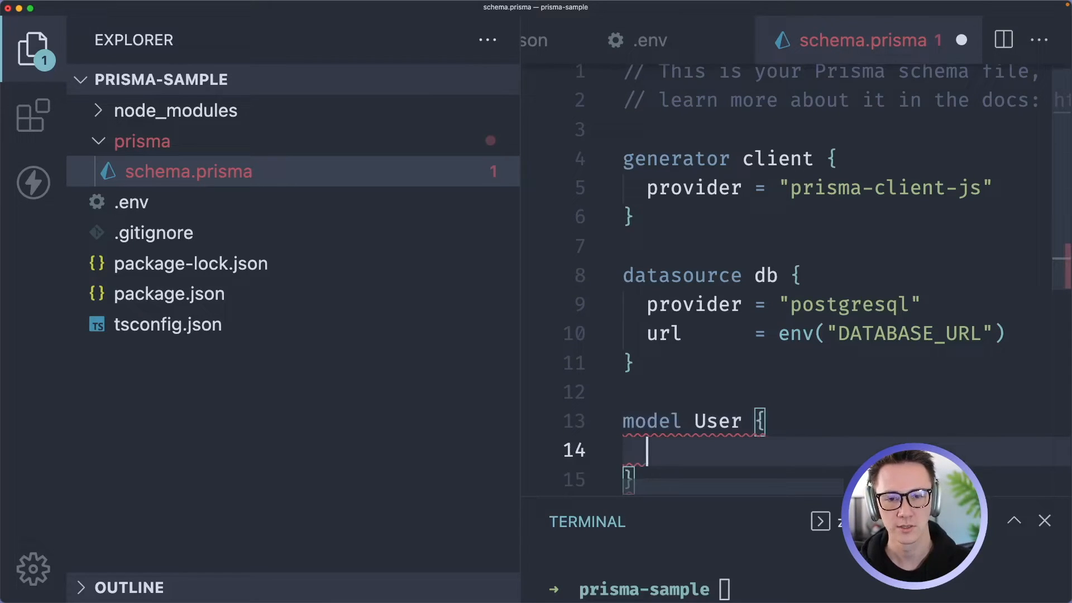
pyautogui.write('id St')
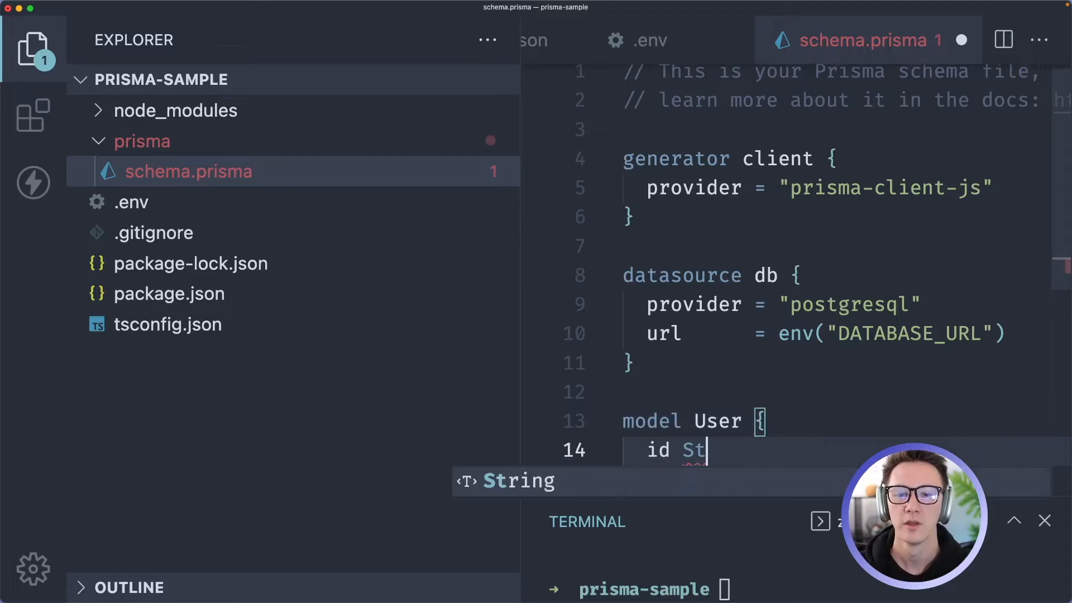
pyautogui.write('ring @id')
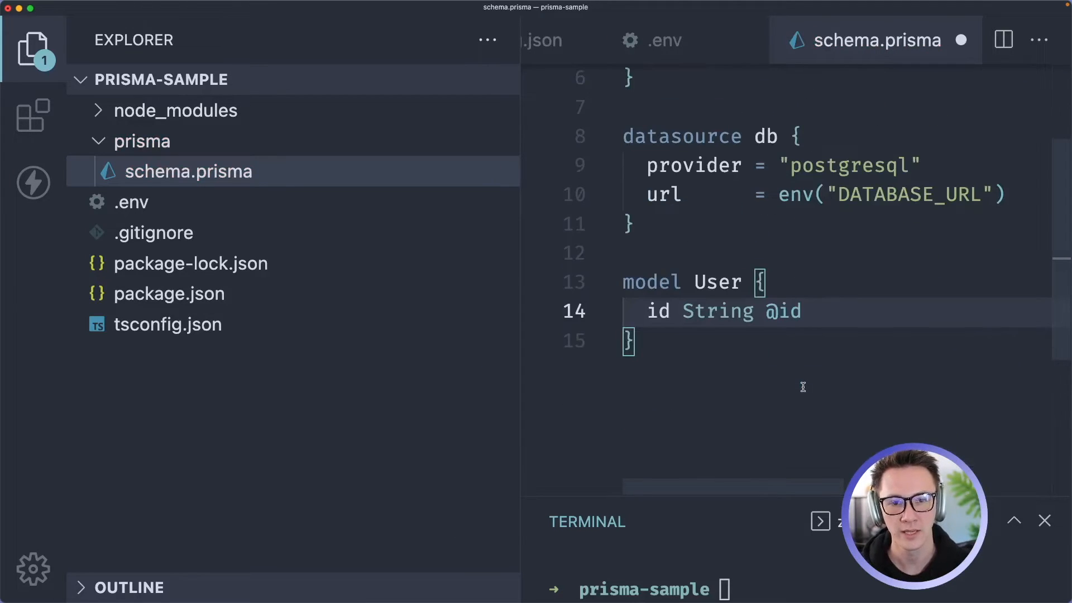
pyautogui.write('@default')
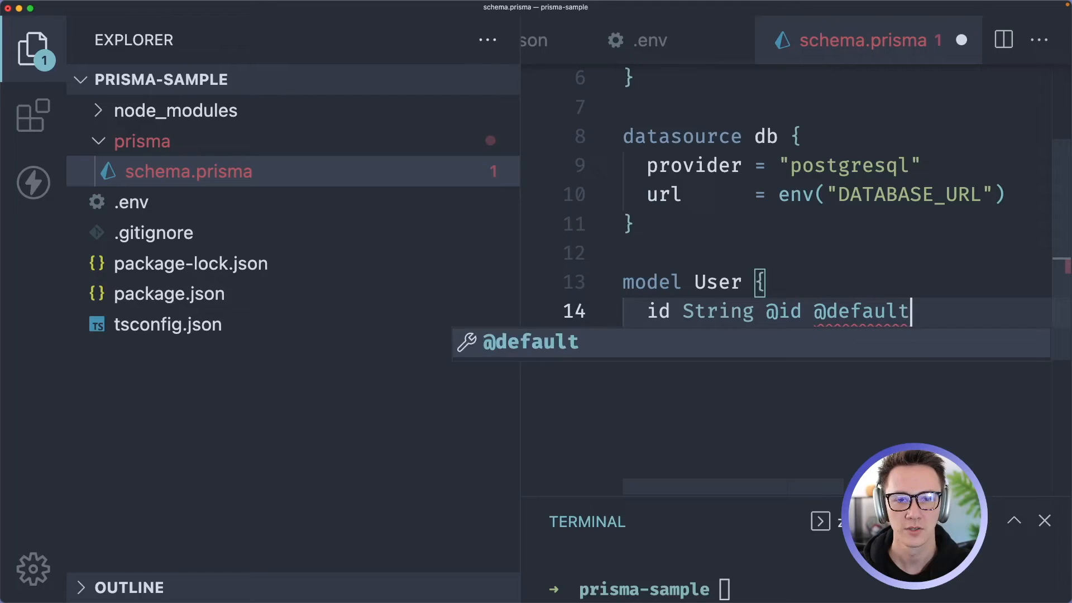
pyautogui.write('(cuid())')
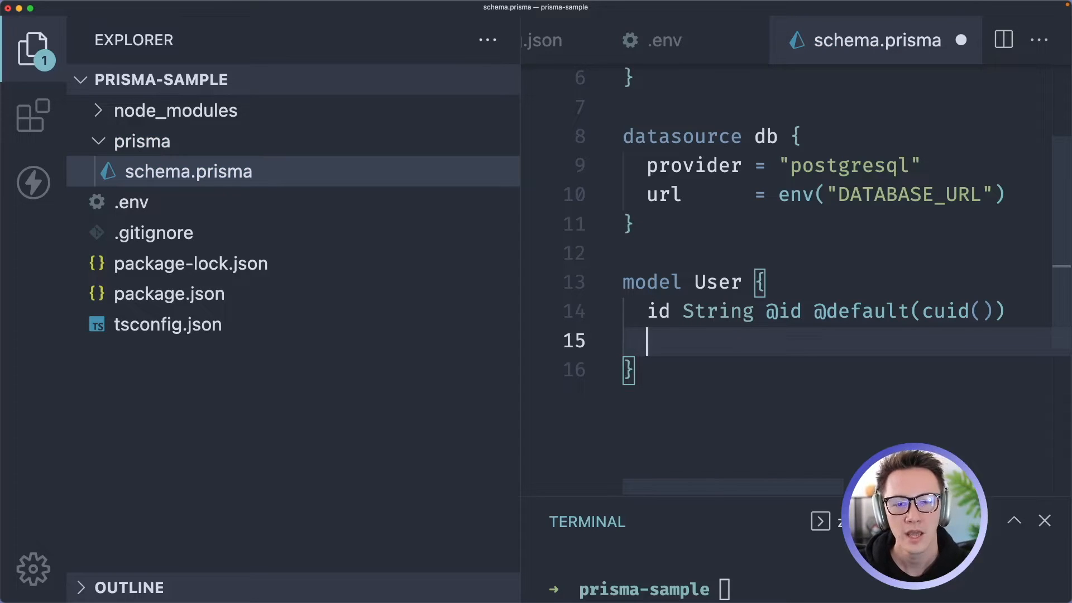
pyautogui.write('name String')
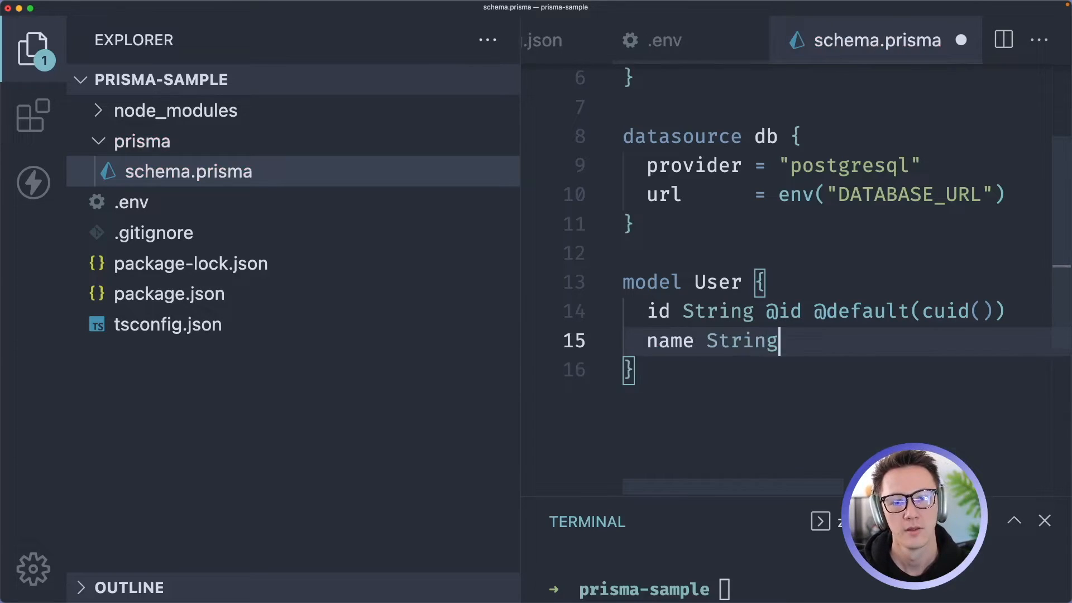
pyautogui.write('age Int')
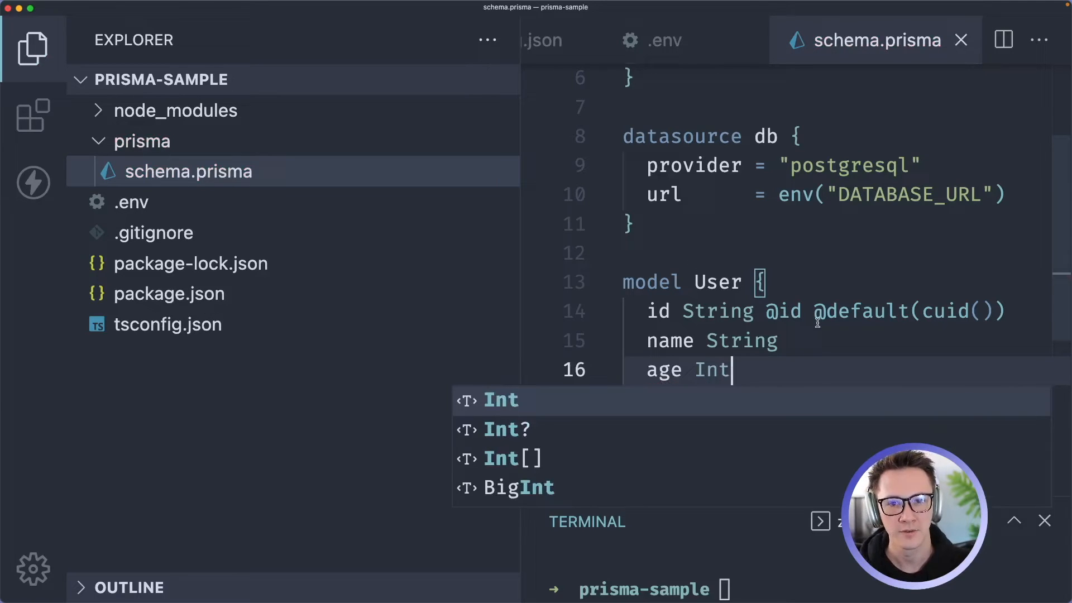
pyautogui.press('Enter')
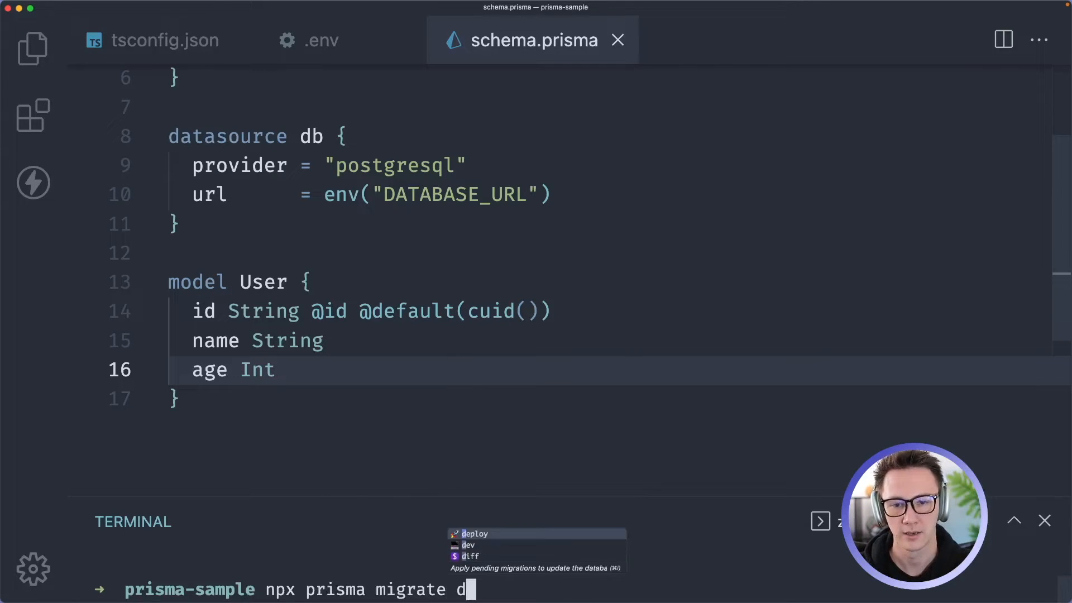
# Run npx prisma migrate dev --name init to sync the database and generate Prisma Client
pyautogui.write('ev')
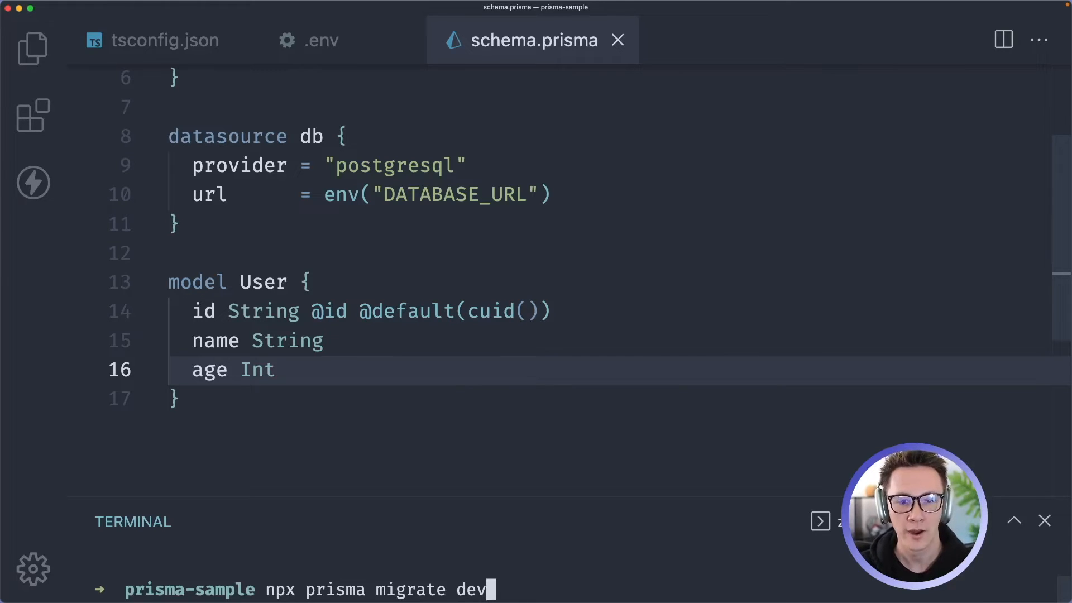
pyautogui.write('--nam')
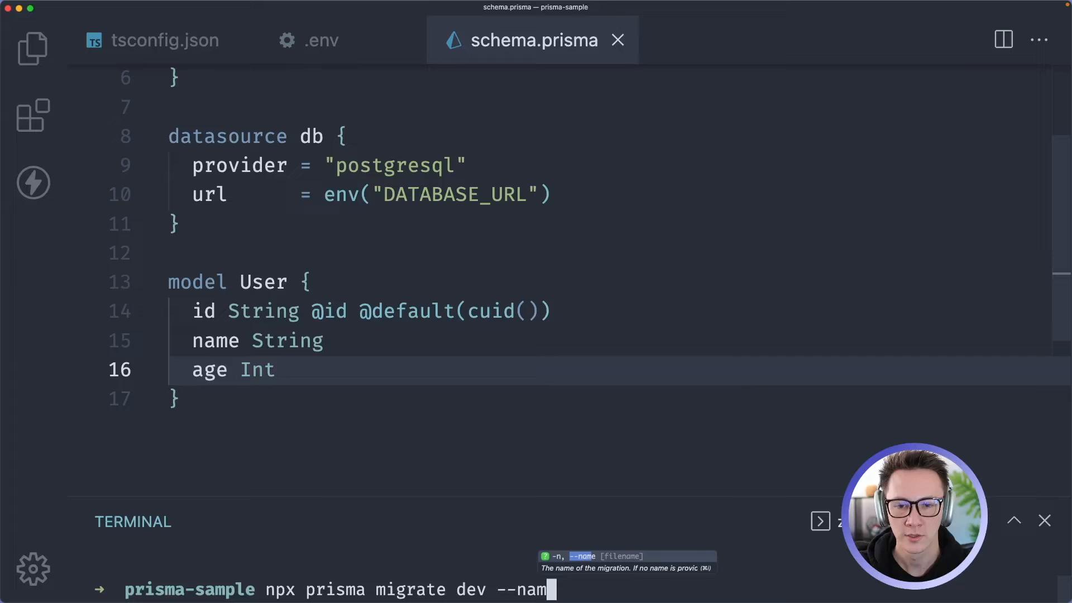
pyautogui.write('e')
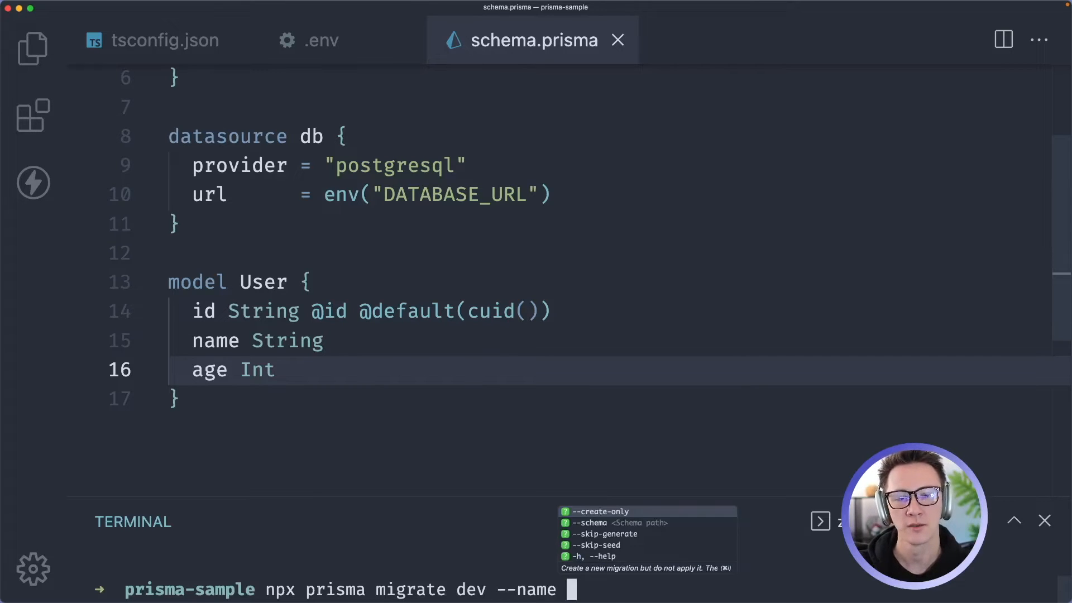
pyautogui.write('init')
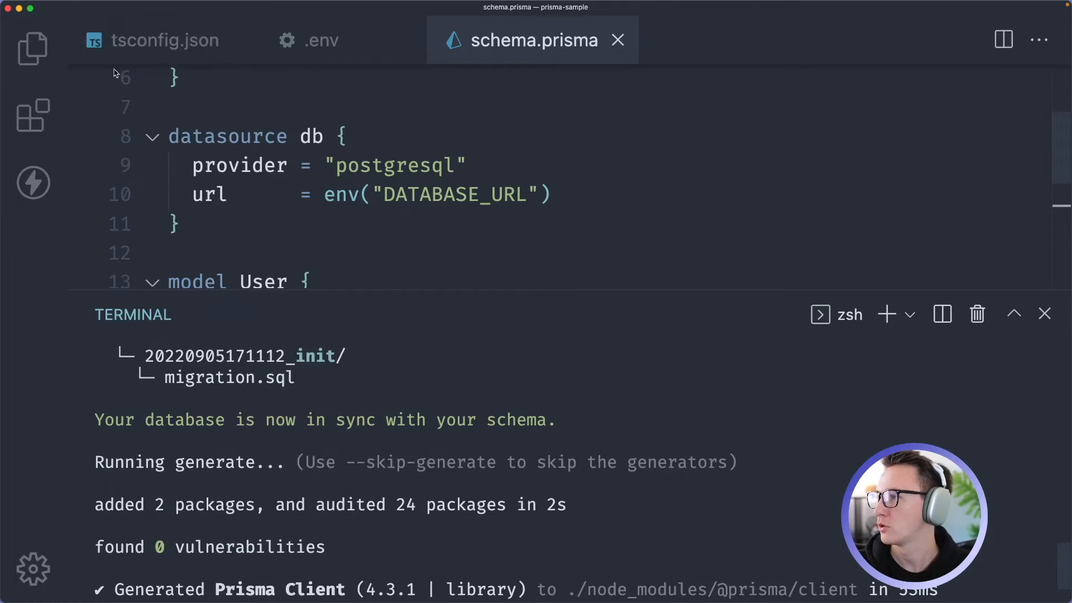
# Inspect the generated init migration.sql creating the User table, then collapse the prisma folder
pyautogui.click(32, 49)
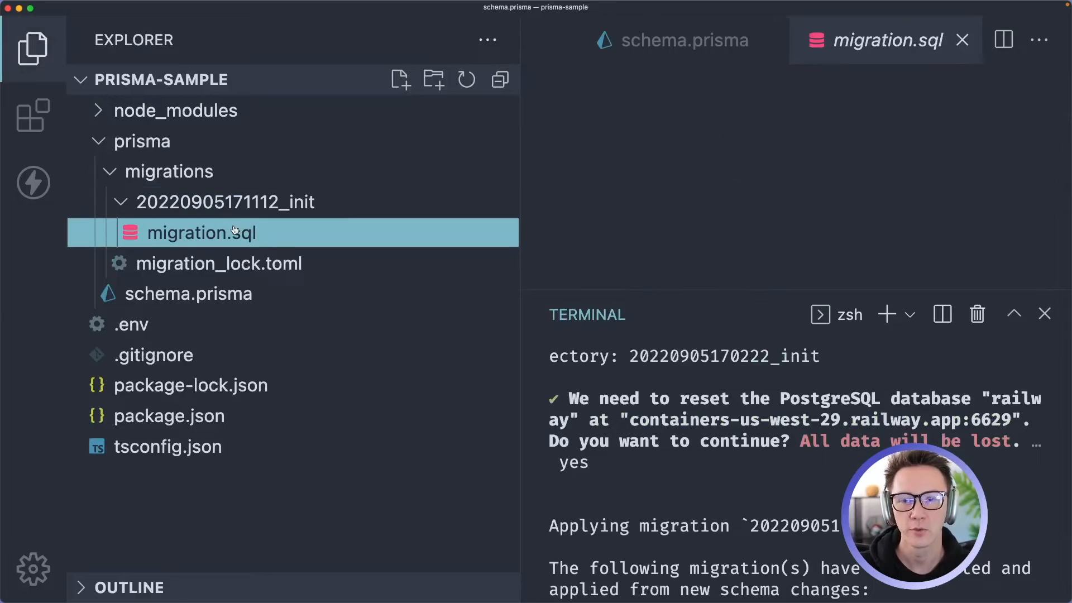
pyautogui.click(201, 233)
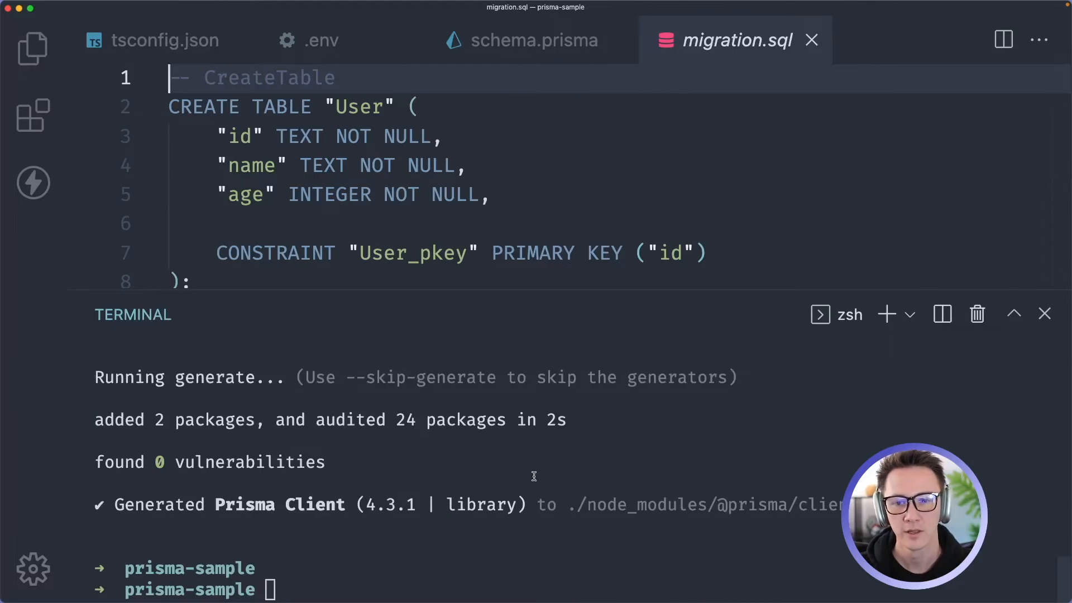
pyautogui.moveTo(32, 48)
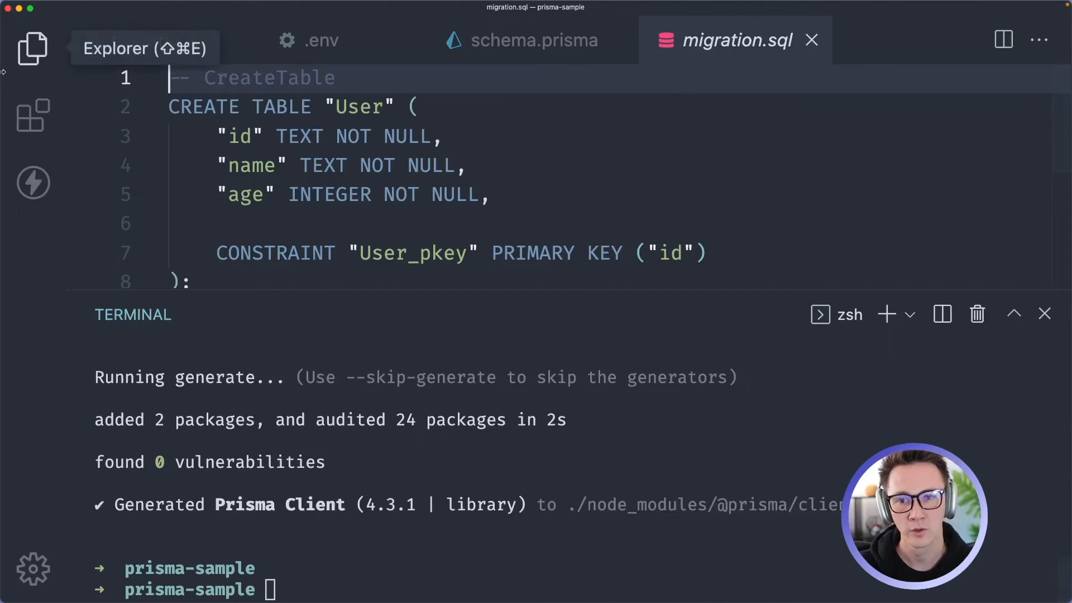
pyautogui.click(32, 48)
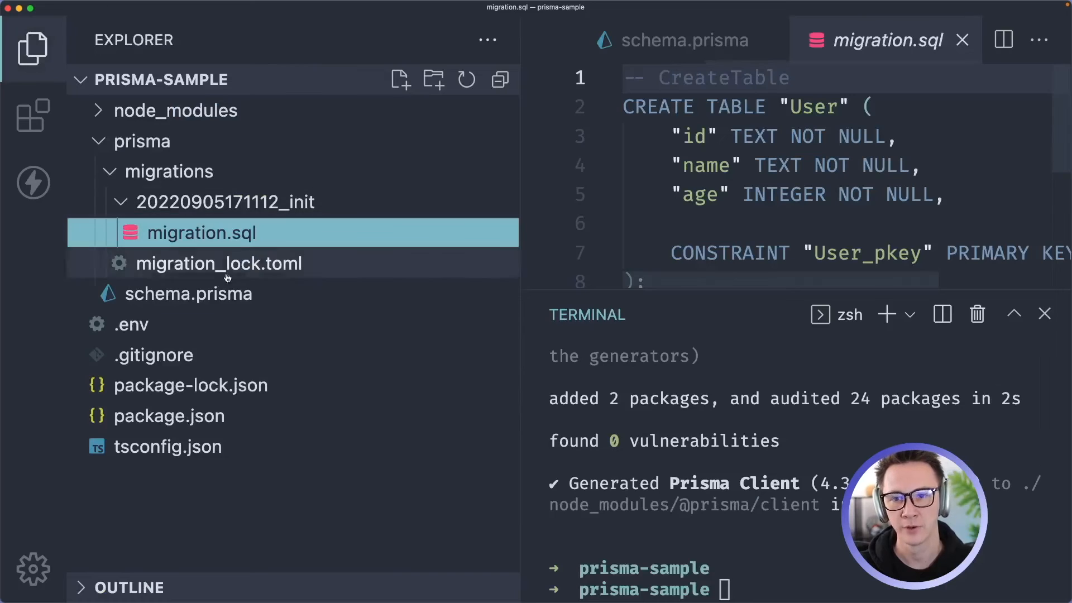
pyautogui.click(141, 141)
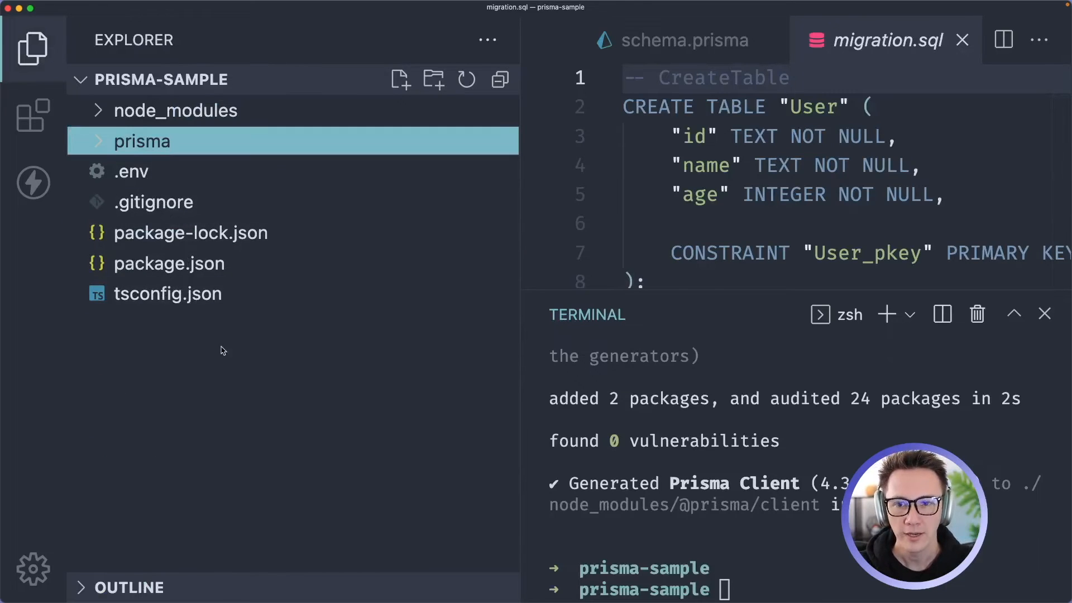
# Create index.ts and add a "dev": "ts-node index.ts" script to package.json
pyautogui.click(401, 78)
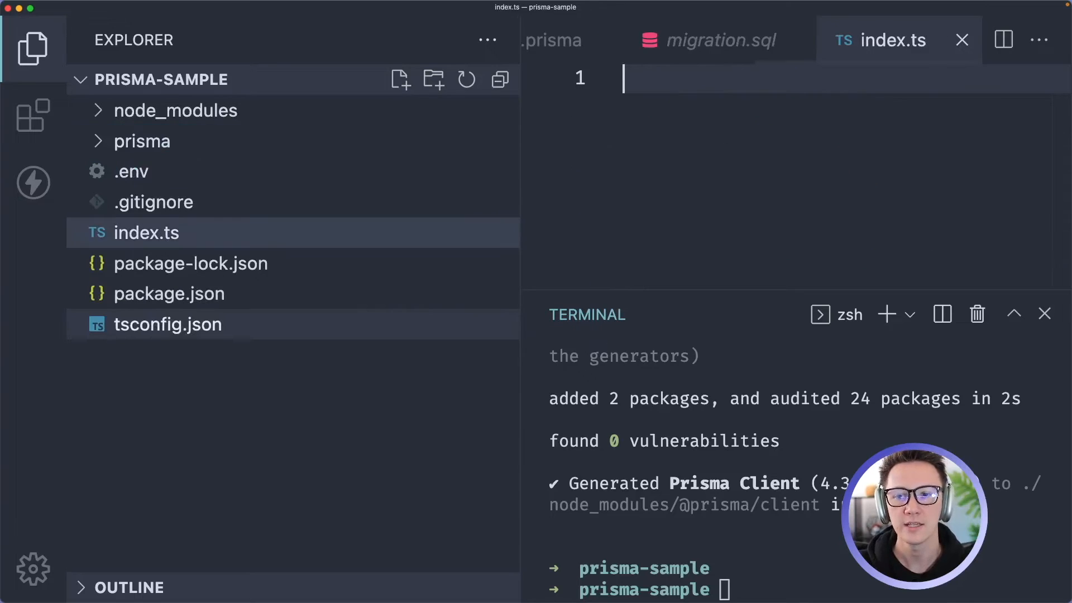
pyautogui.click(168, 293)
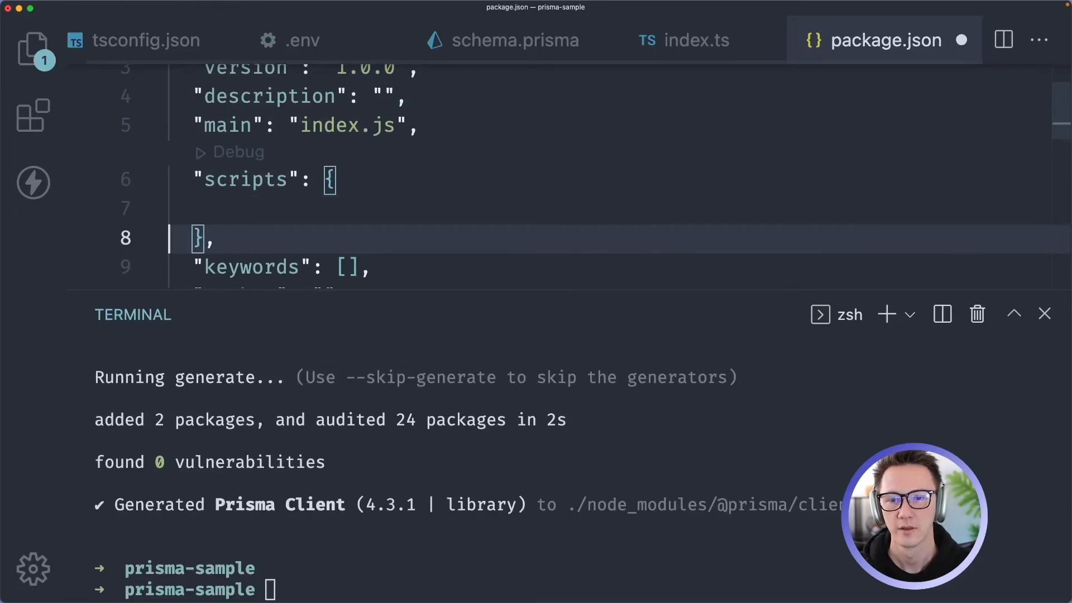
pyautogui.write('"dev"')
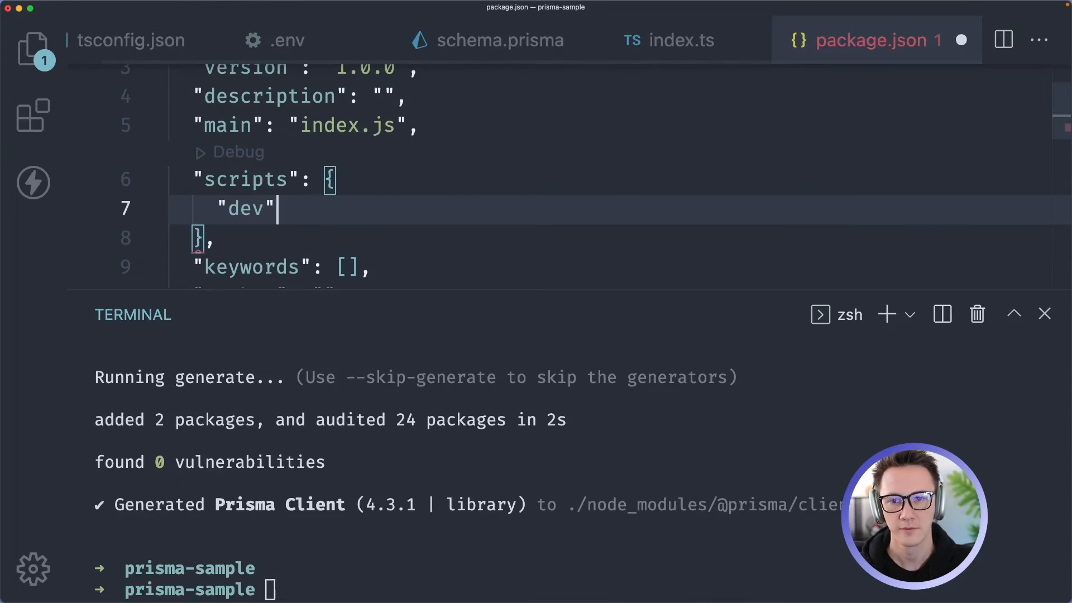
pyautogui.write(': "ts-n')
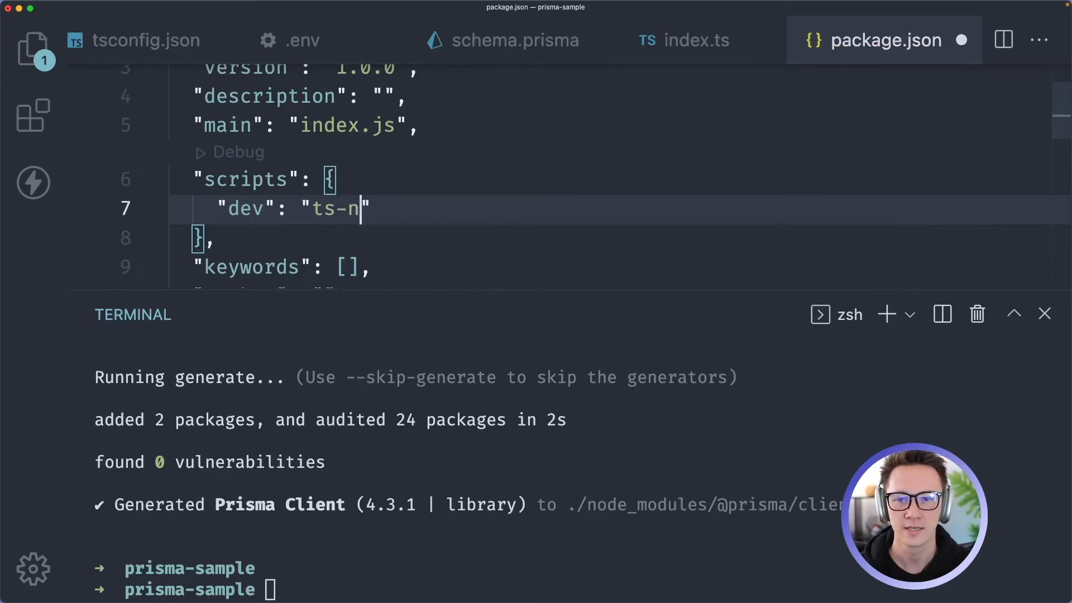
pyautogui.write('ode index.ts')
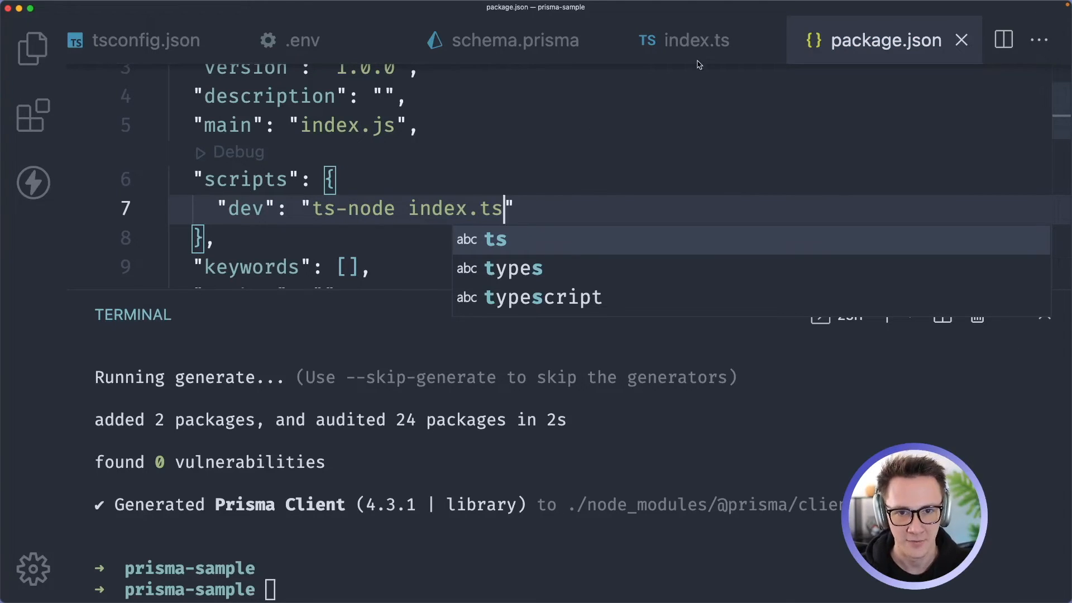
pyautogui.click(684, 40)
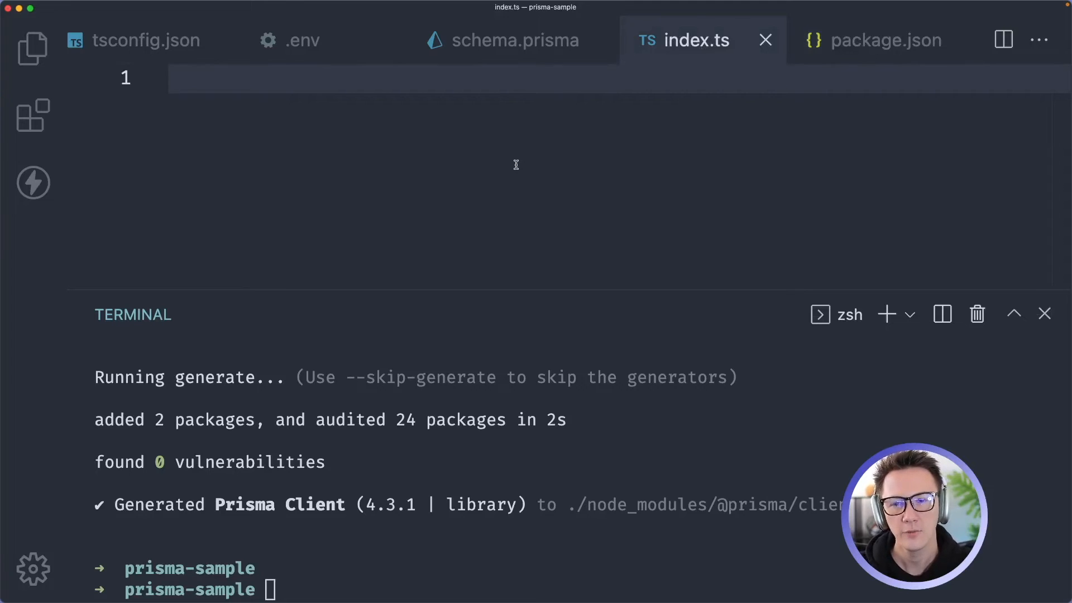
pyautogui.write('import { Prism')
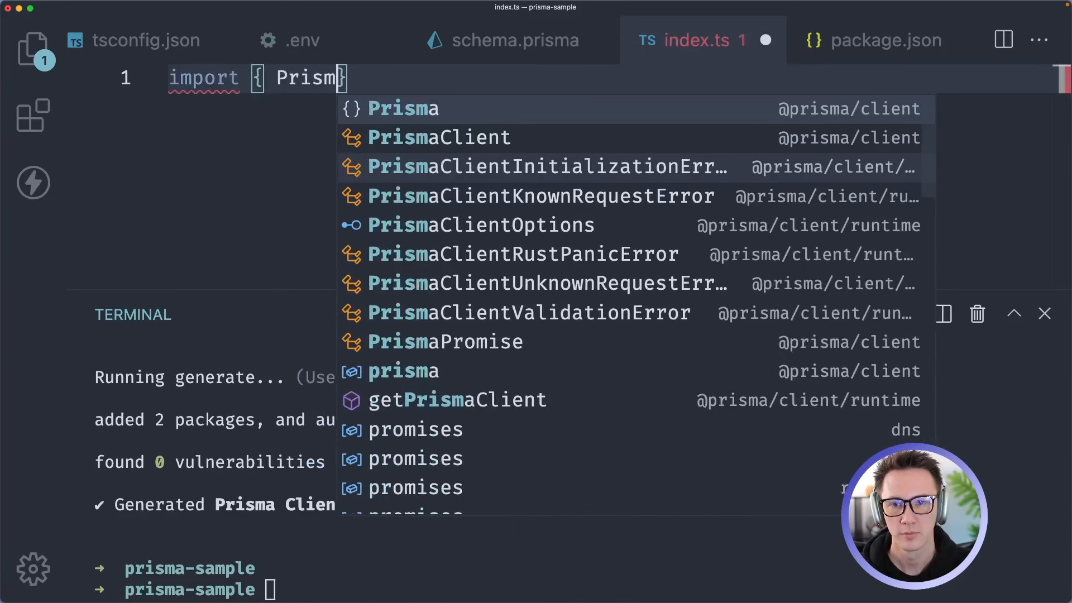
pyautogui.click(438, 138)
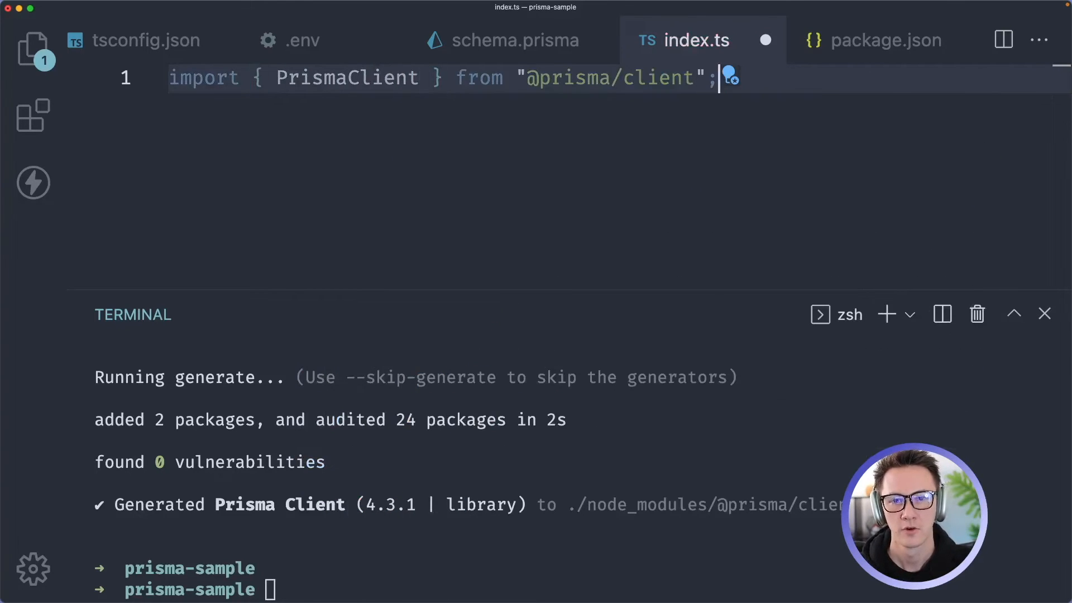
pyautogui.write('const prisma =')
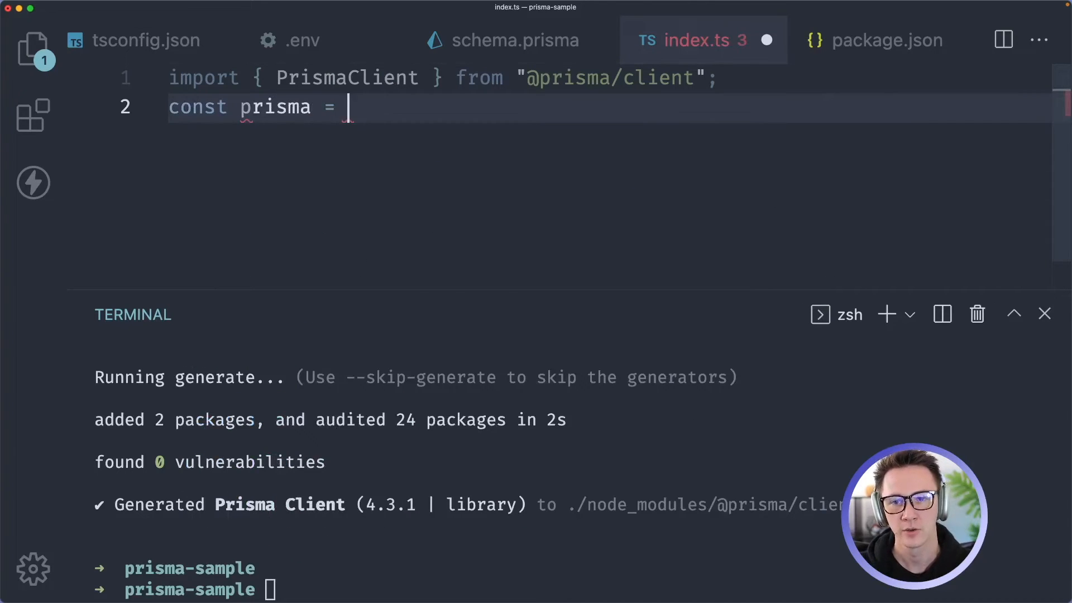
pyautogui.write('new PrismaClient')
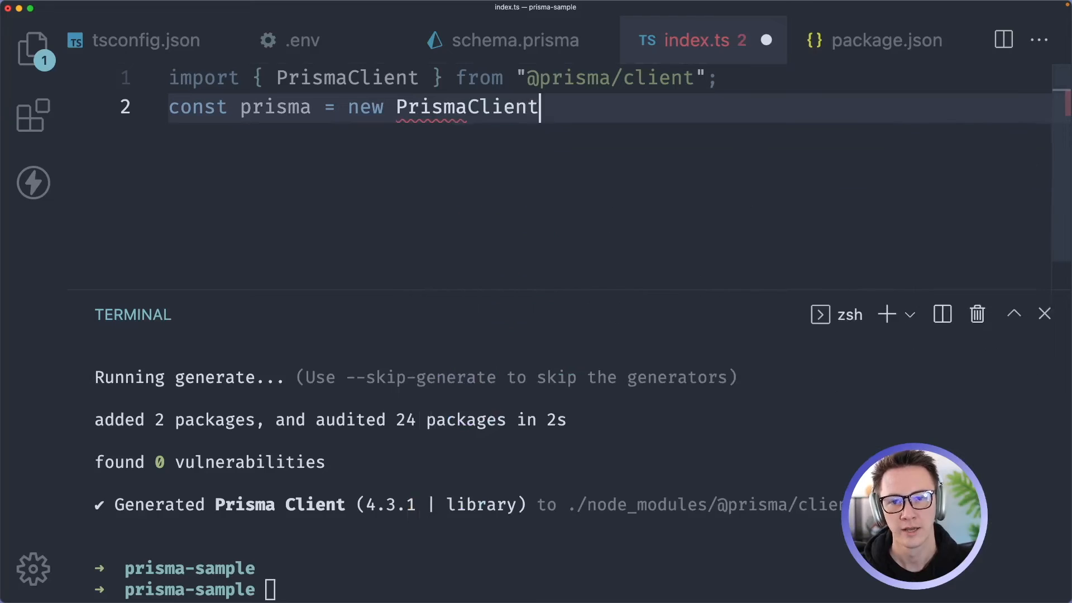
pyautogui.write('()')
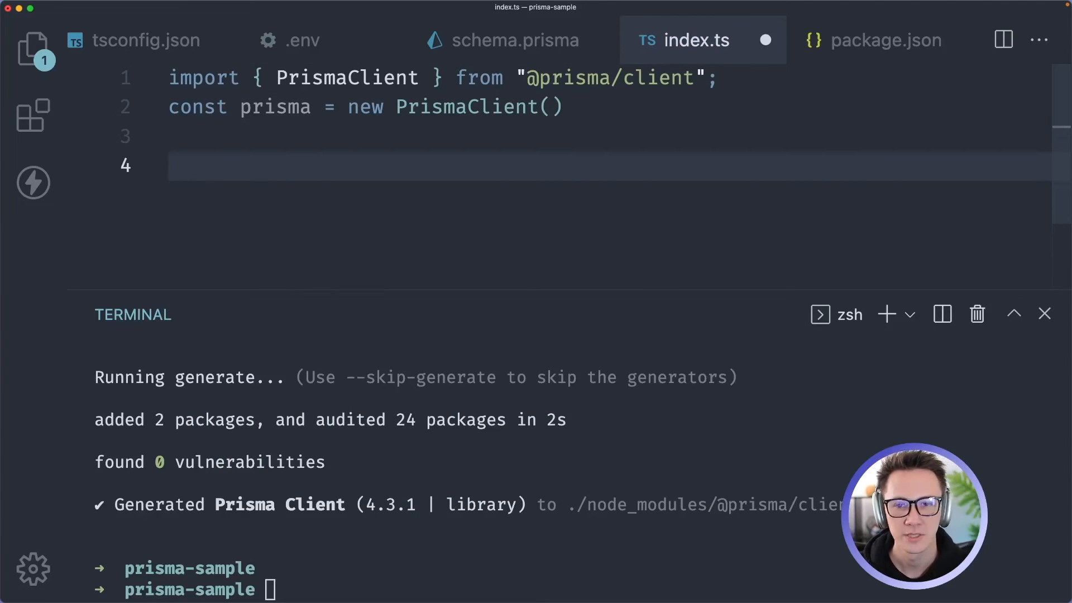
# Define an empty async function main() and call main()
pyautogui.write('async function')
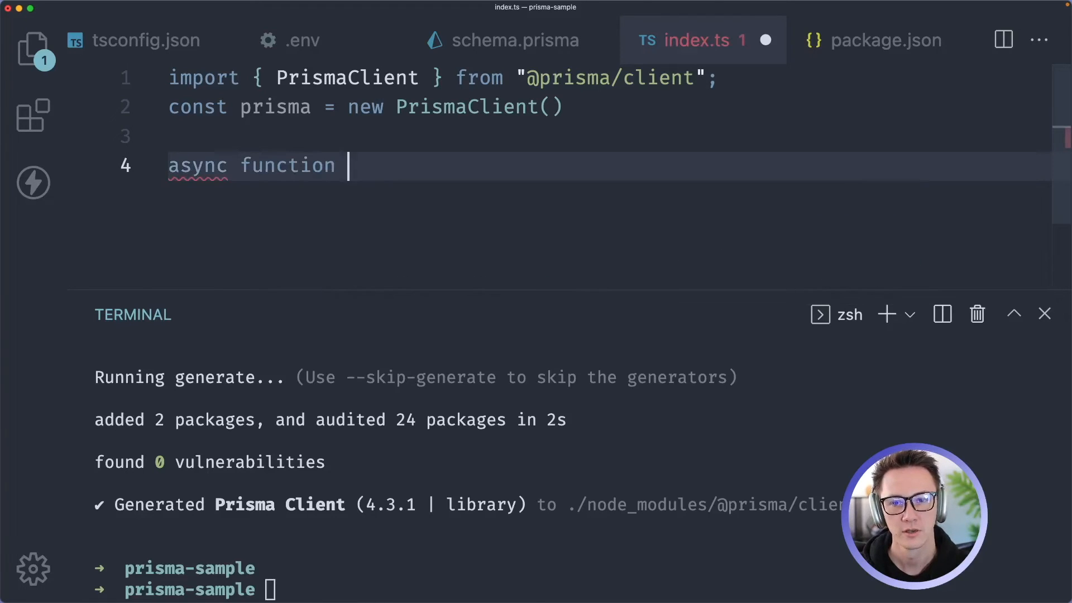
pyautogui.write('main() {')
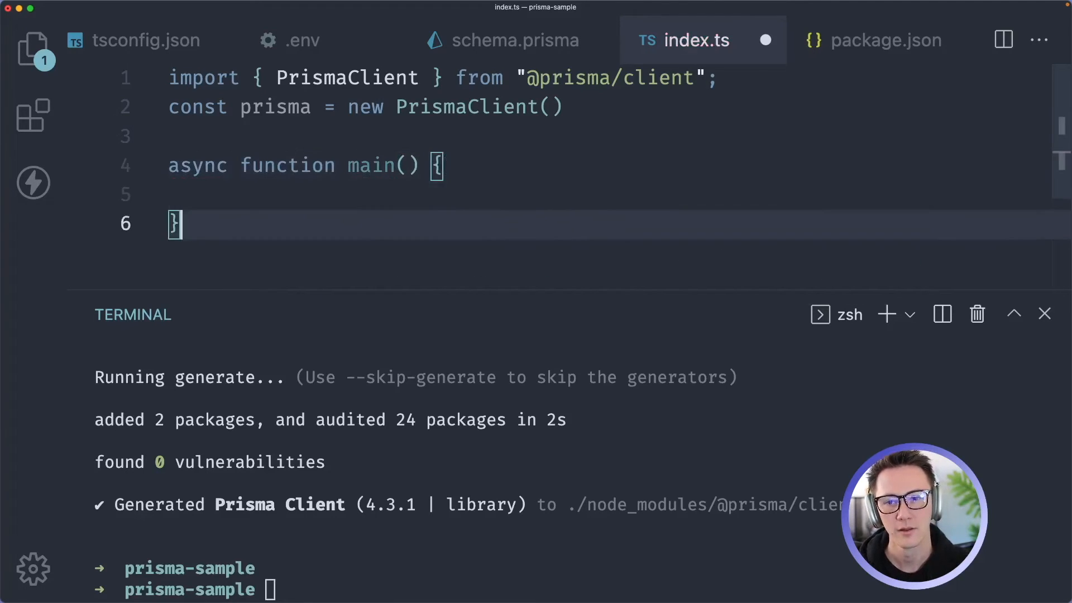
pyautogui.write('main()')
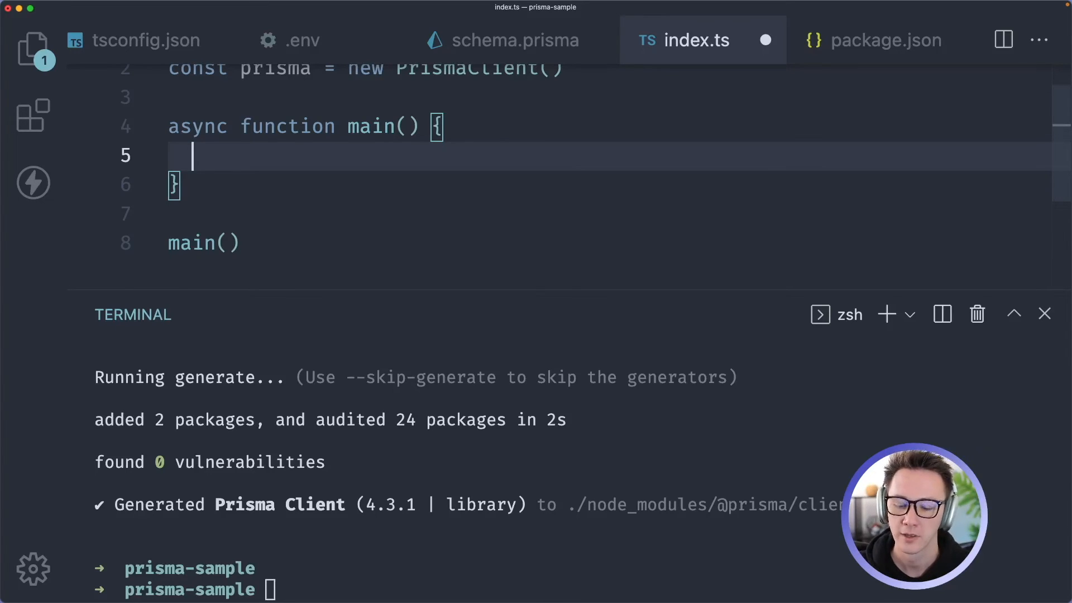
pyautogui.write('aw')
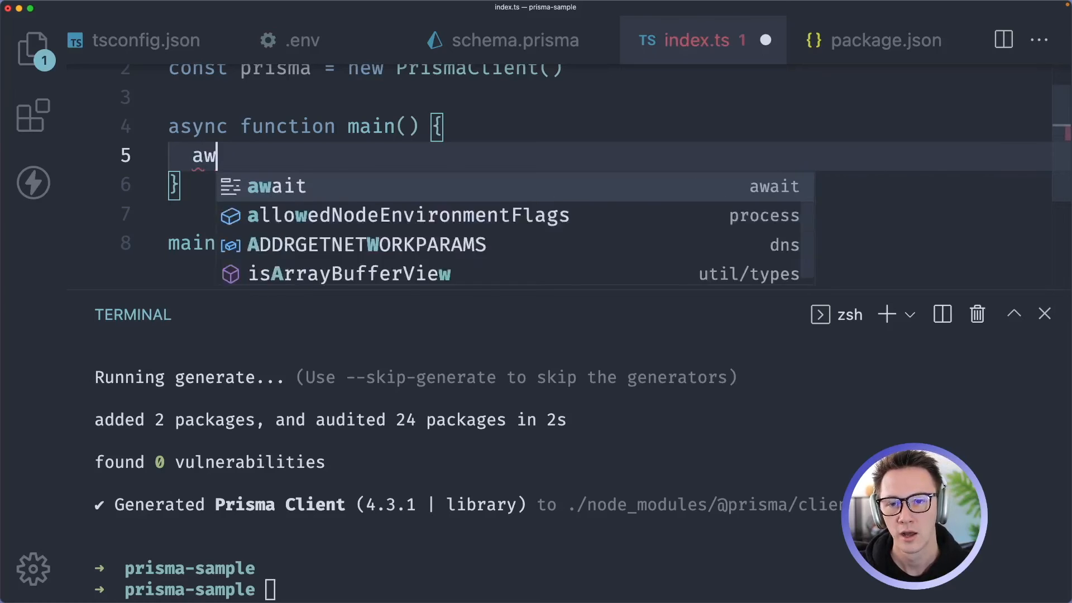
pyautogui.write('ait prisma.')
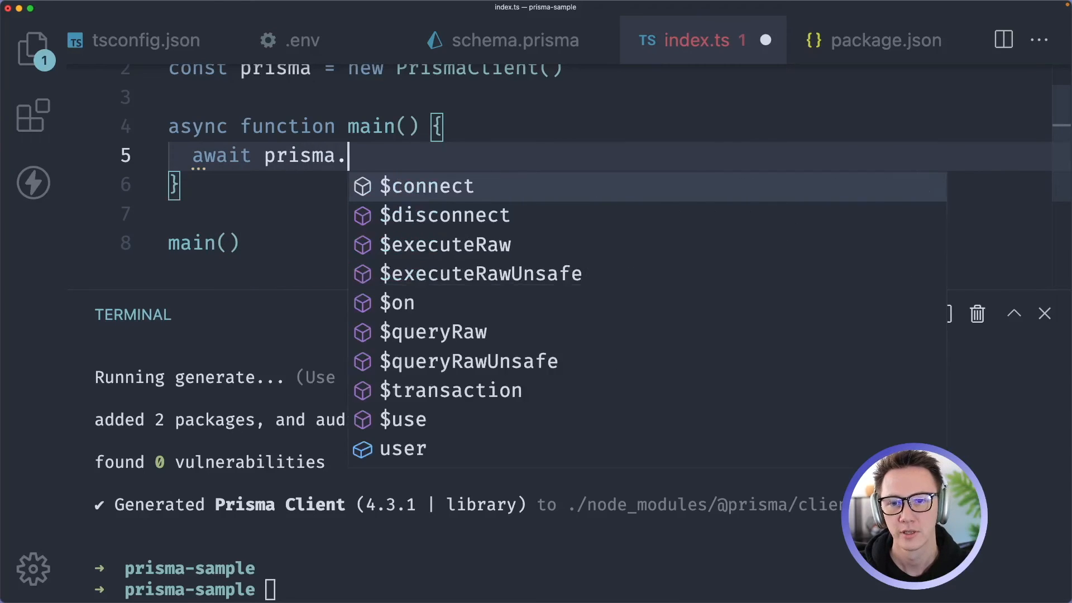
pyautogui.write('user.create')
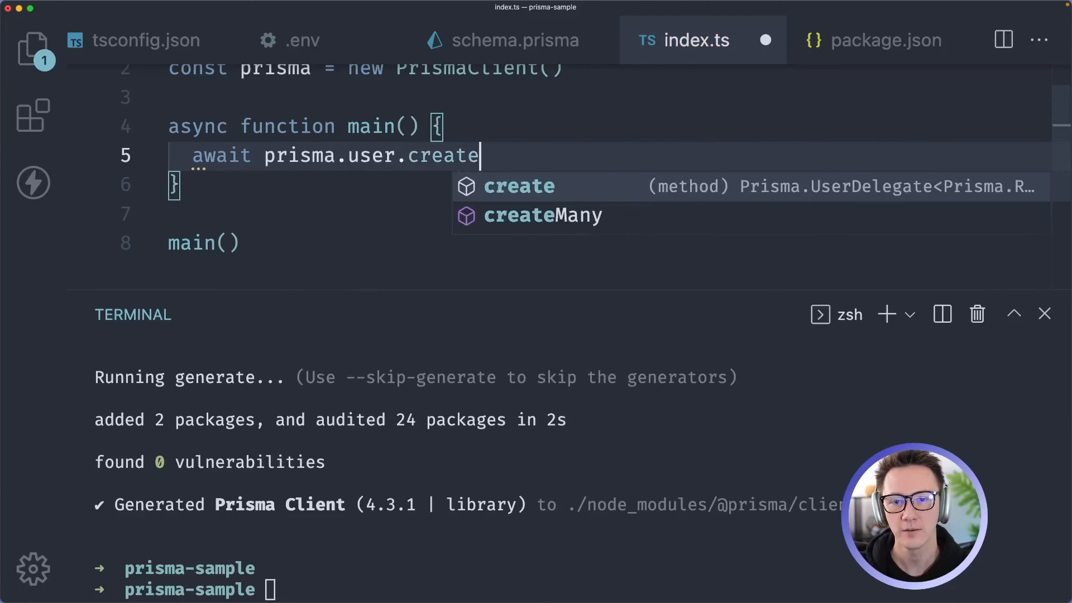
pyautogui.write('({')
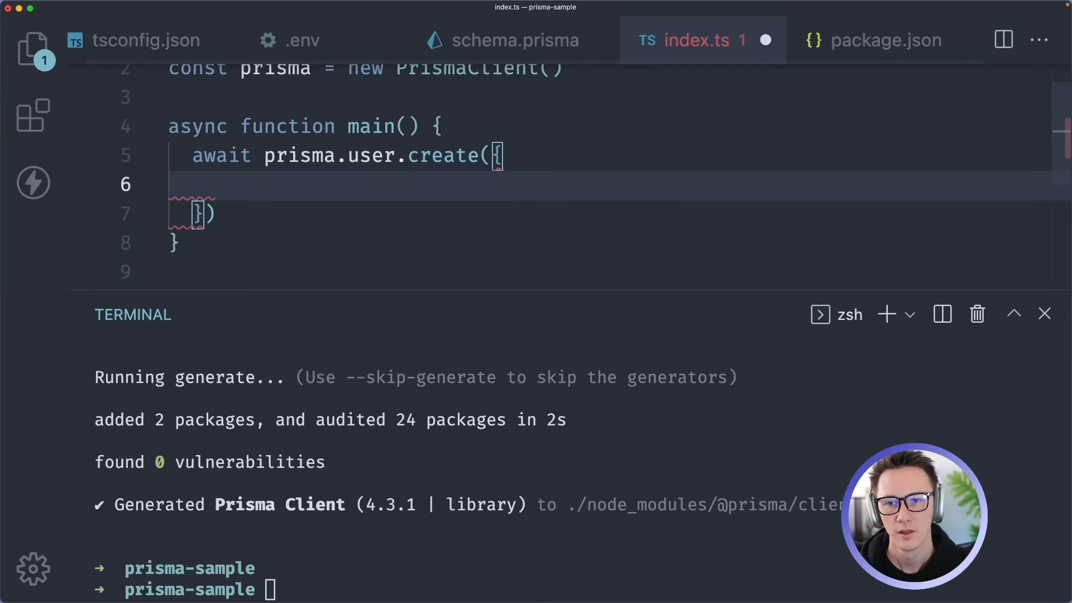
pyautogui.write('data: {')
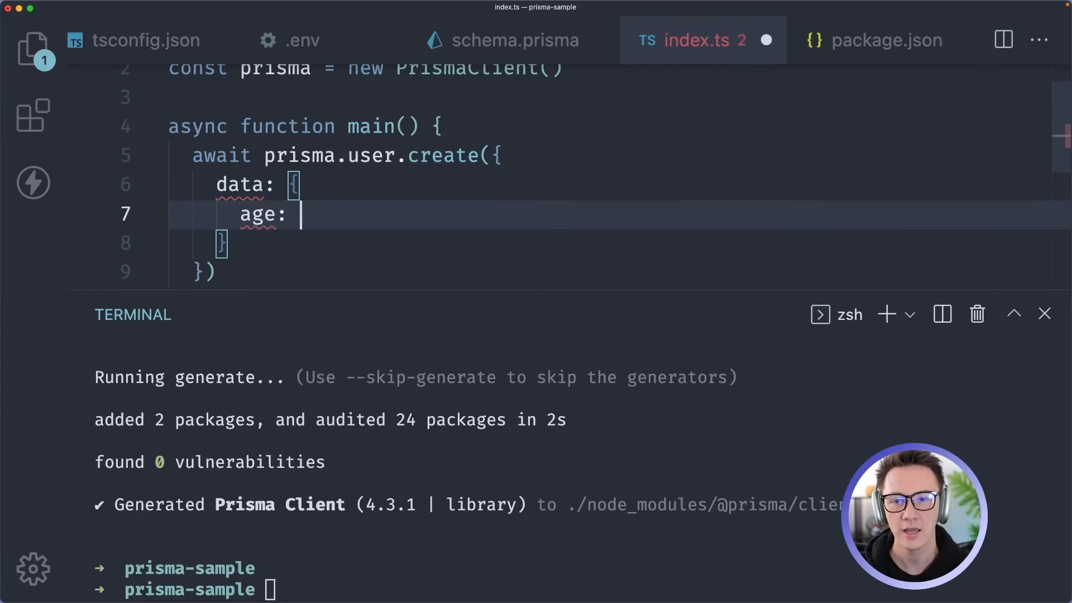
pyautogui.write('10,')
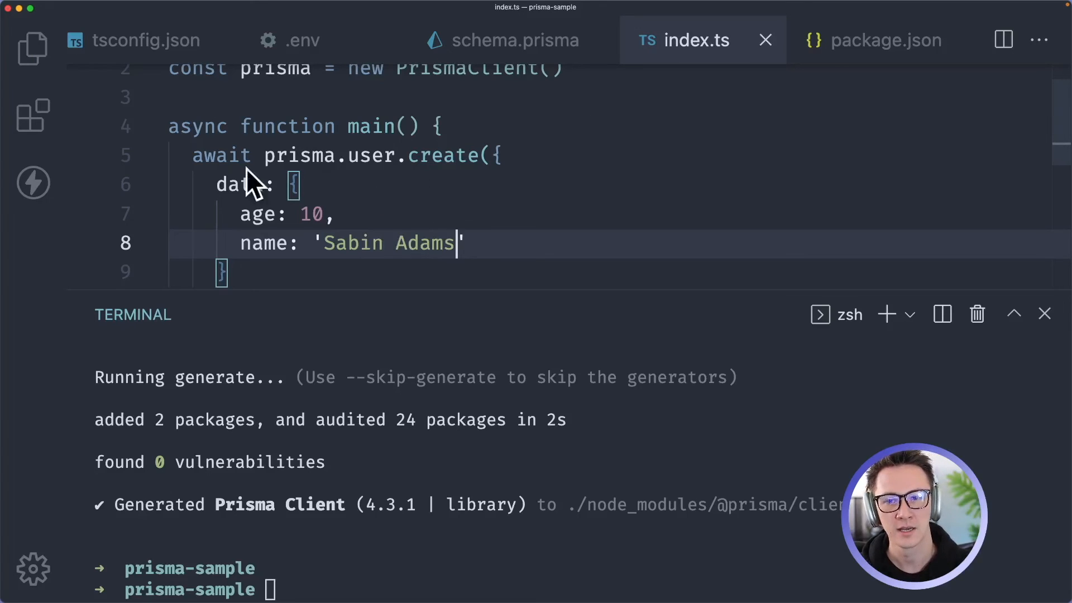
pyautogui.scroll(-3)
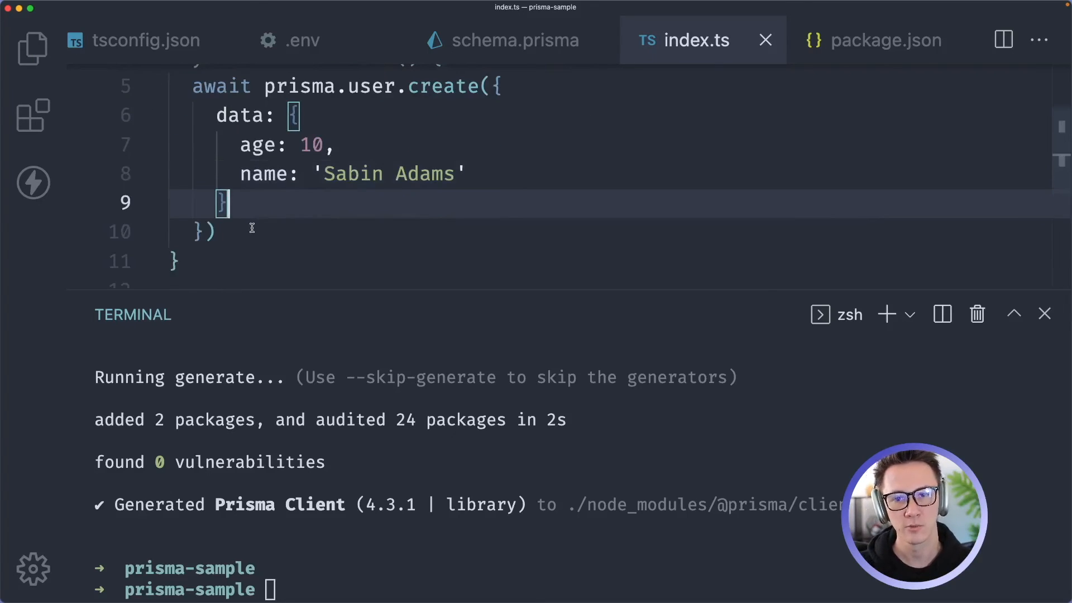
pyautogui.press('enter')
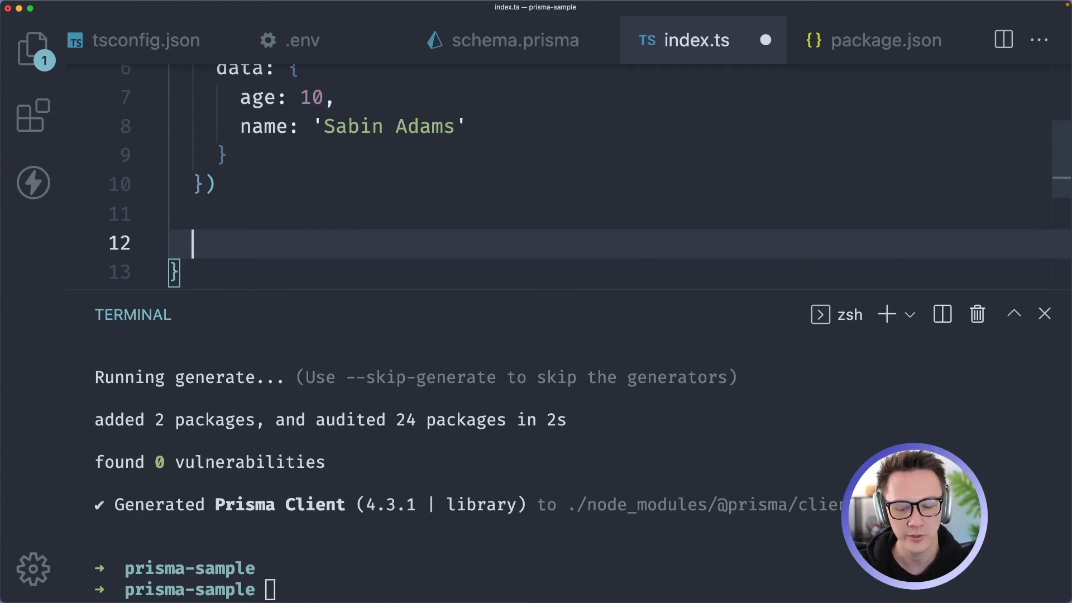
# Fetch all users with const users = await prisma.user.findMany() and log them via console.table(users)
pyautogui.write('const')
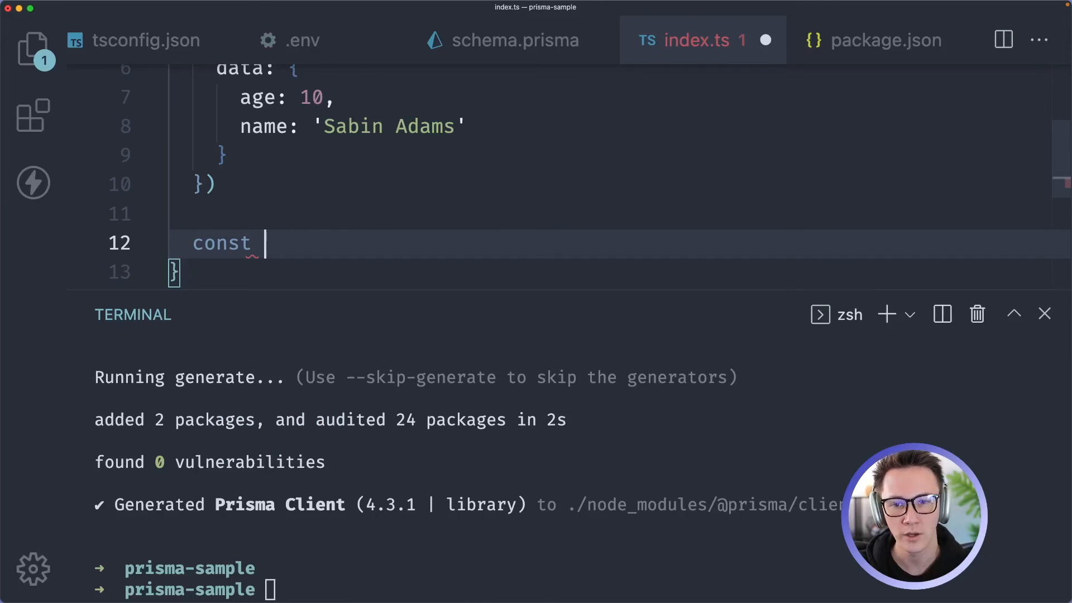
pyautogui.write('users')
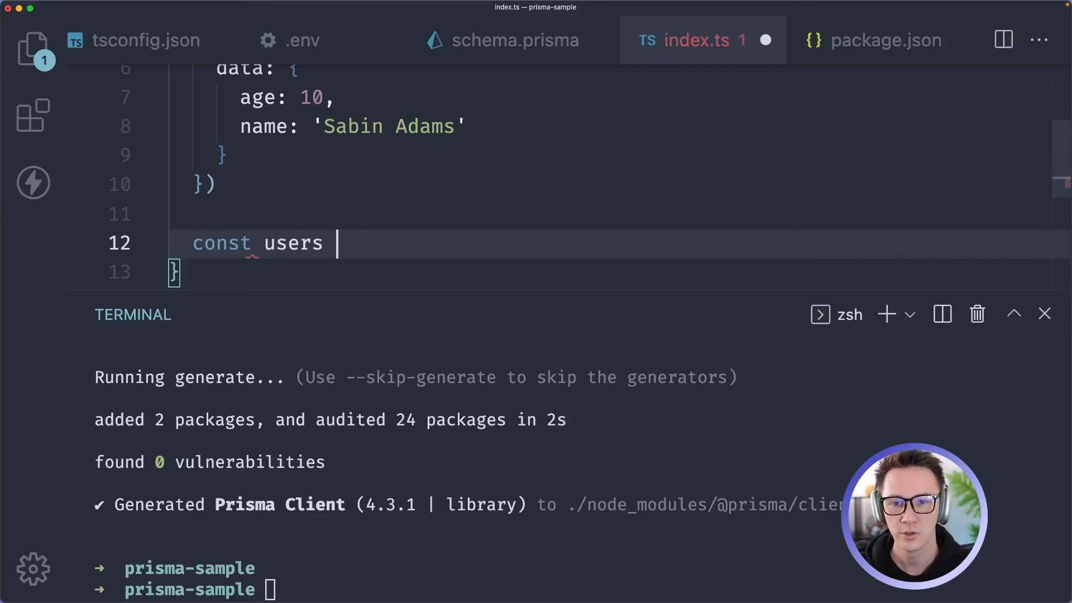
pyautogui.write('= await p')
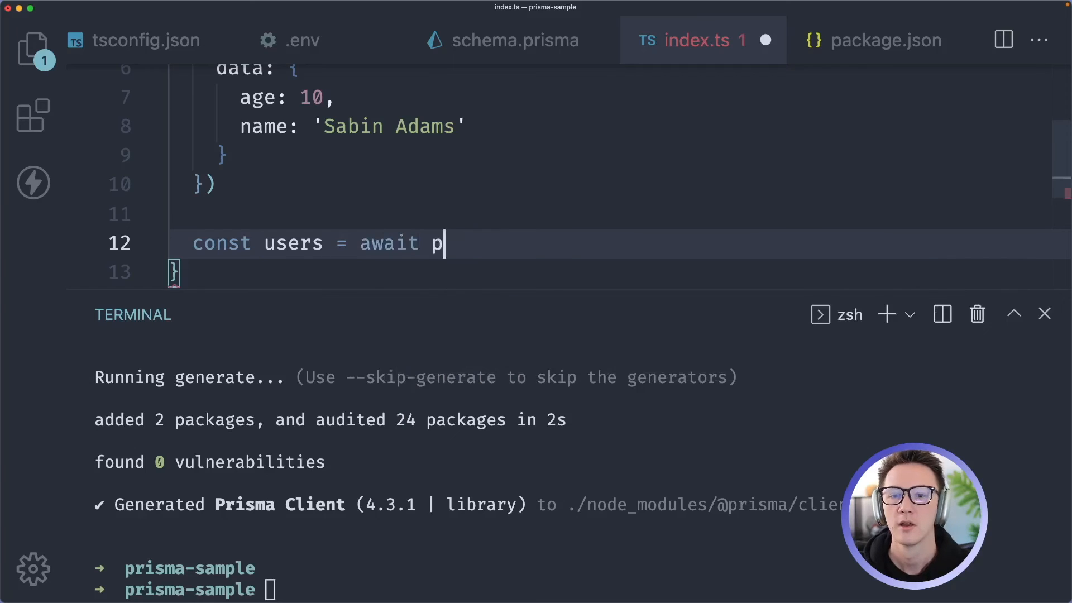
pyautogui.write('risma.uiser')
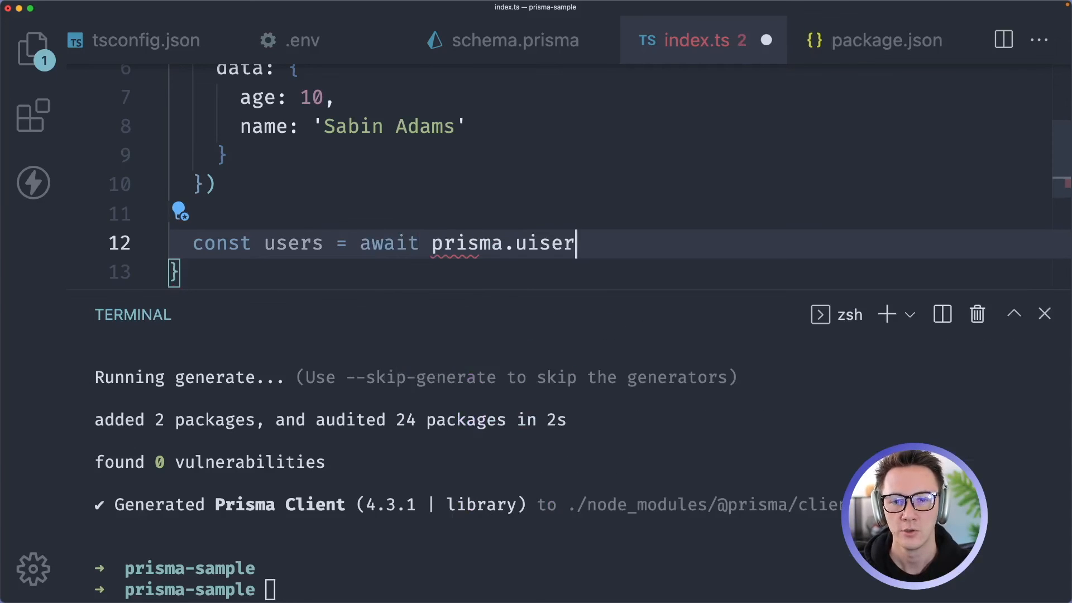
pyautogui.write('user.fin')
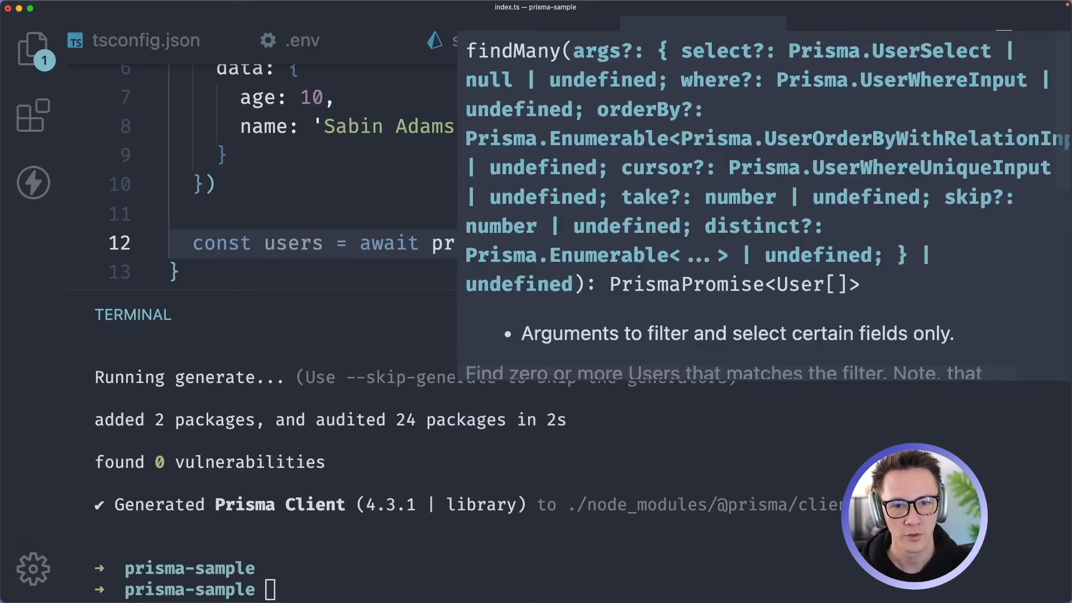
pyautogui.write('console.table(')
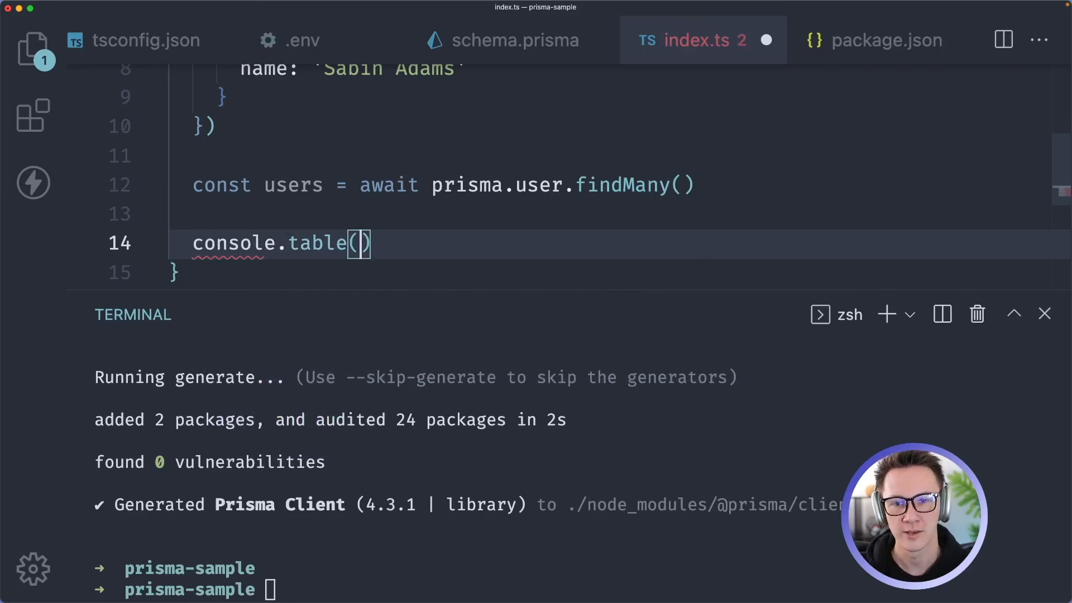
pyautogui.write('users')
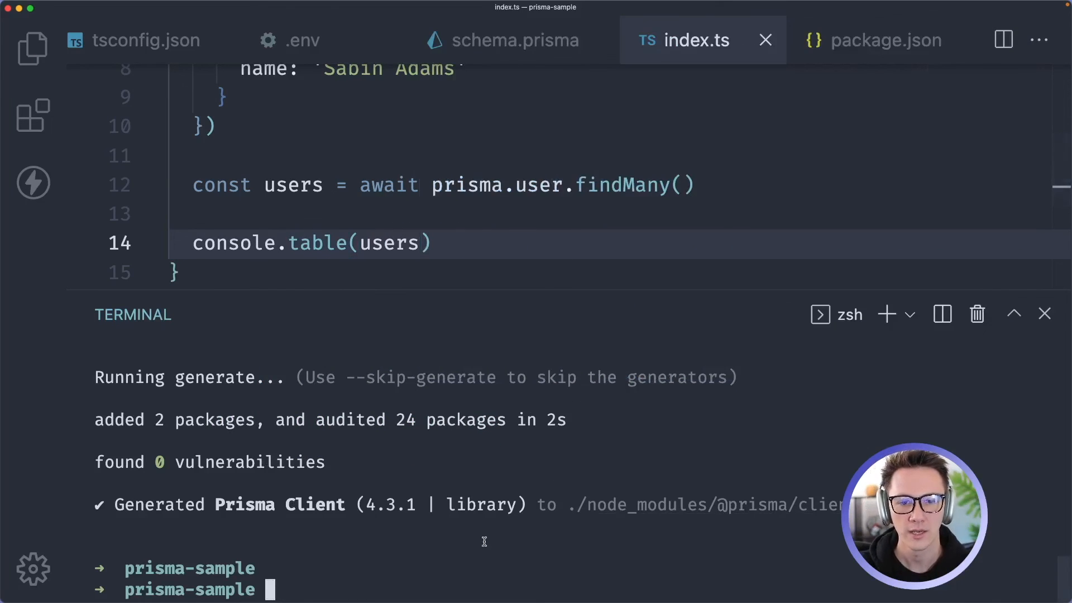
pyautogui.moveTo(617, 441)
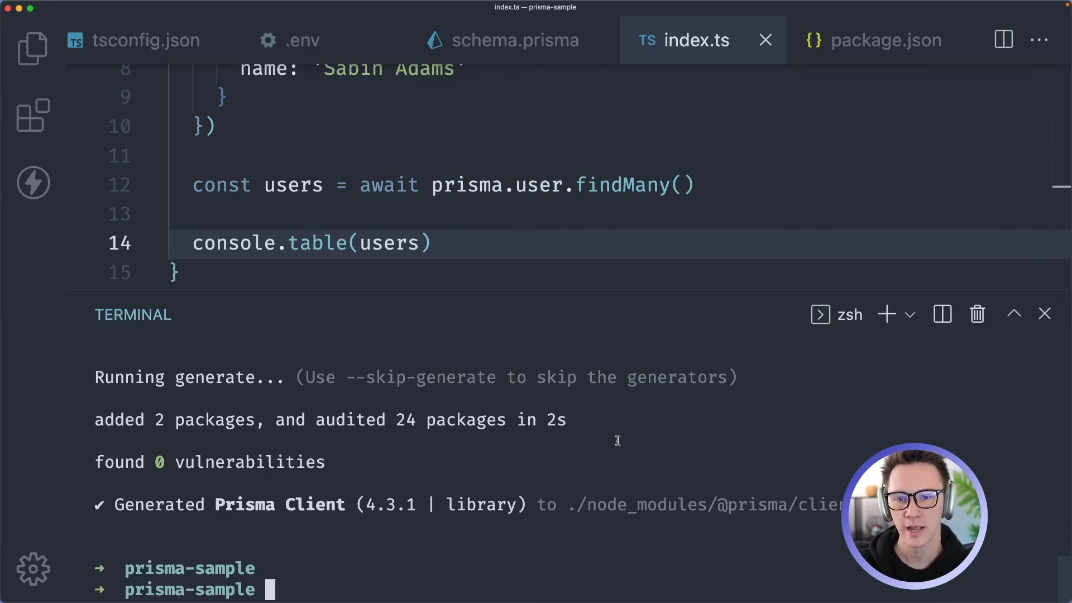
pyautogui.write('npm run dev')
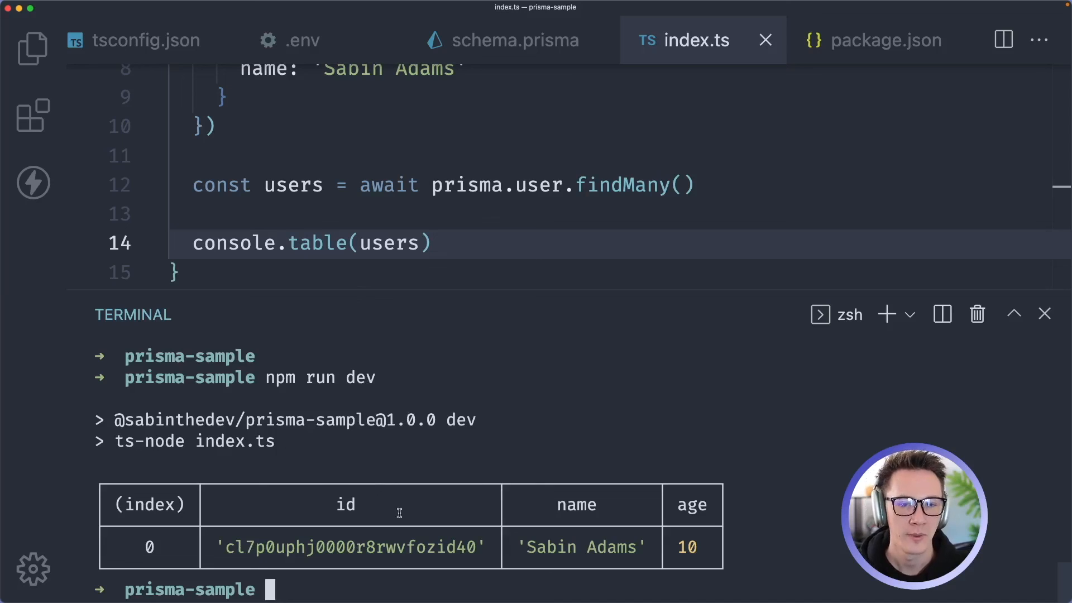
pyautogui.moveTo(559, 341)
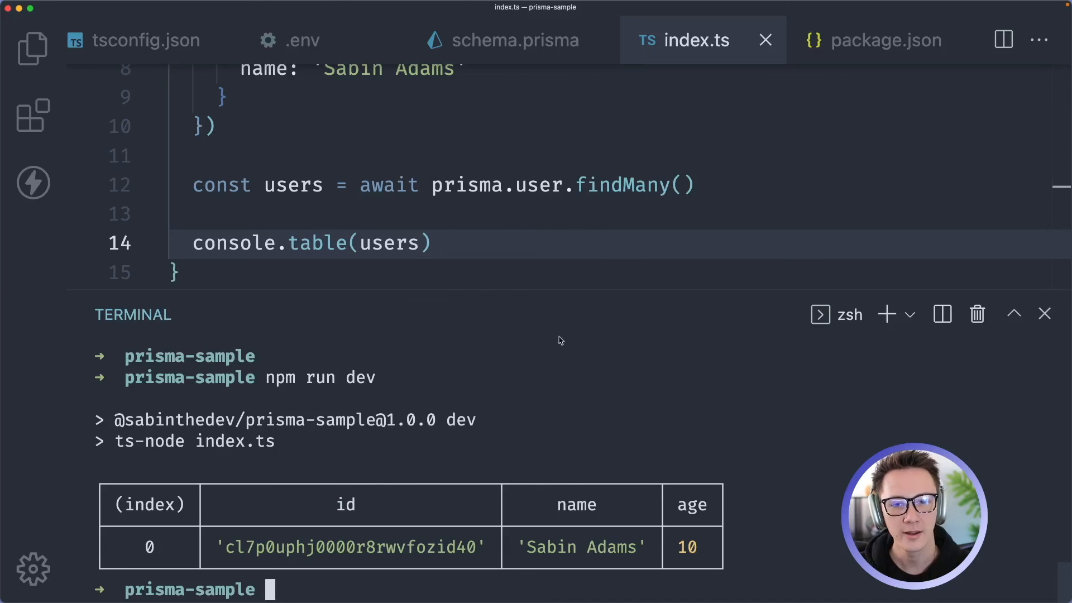
pyautogui.moveTo(538, 528)
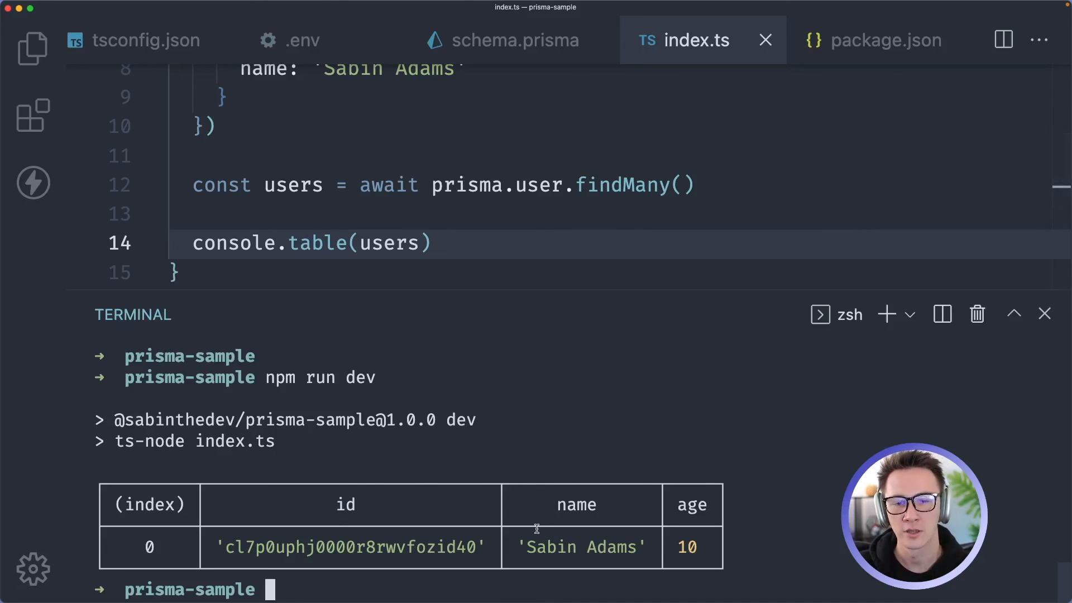
pyautogui.moveTo(493, 424)
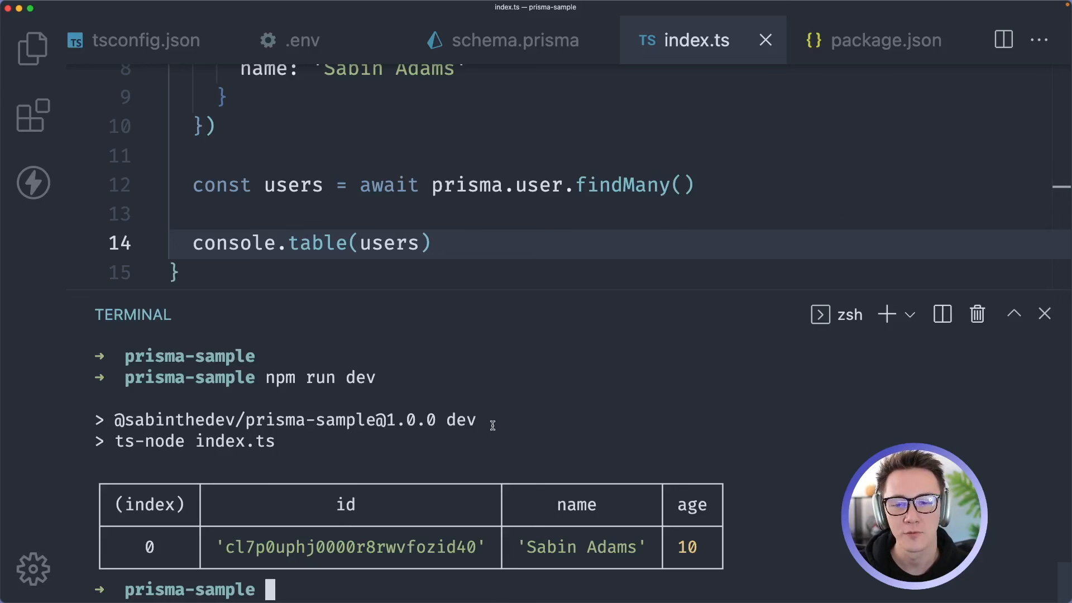
pyautogui.moveTo(715, 434)
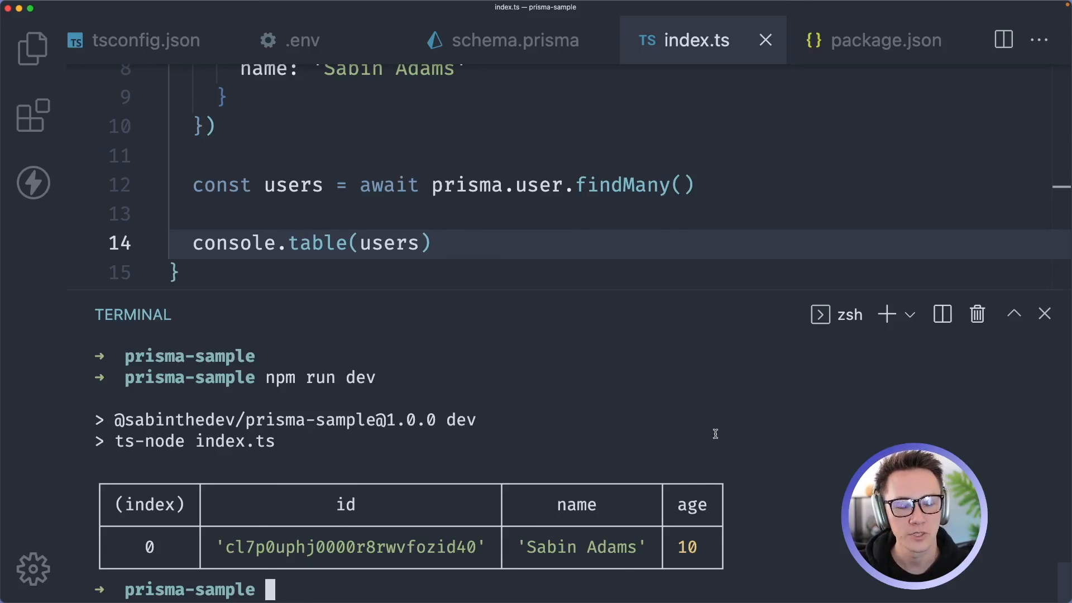
pyautogui.moveTo(753, 340)
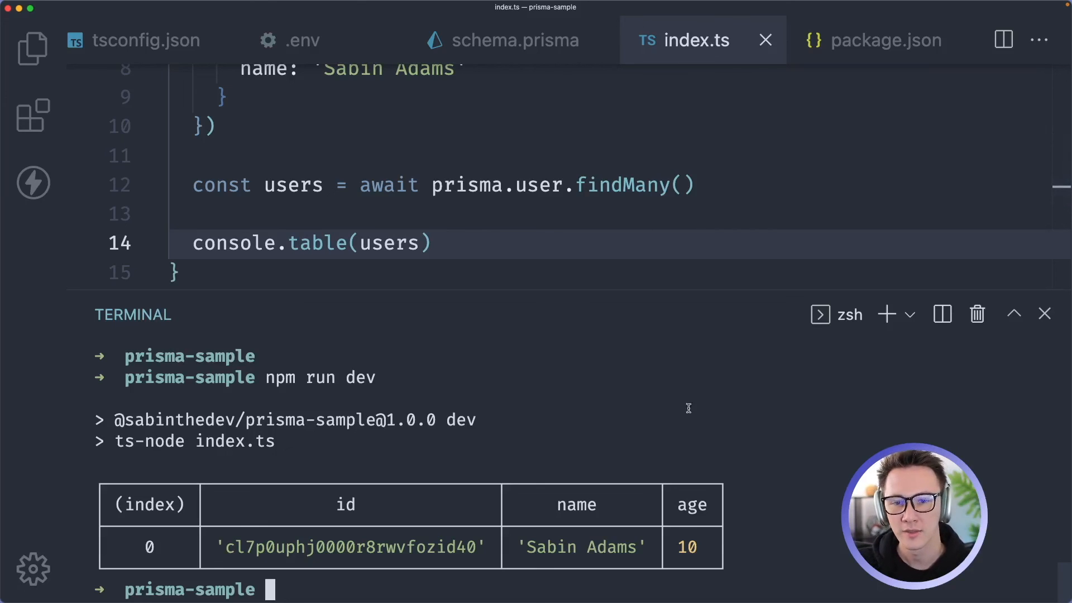
pyautogui.moveTo(718, 483)
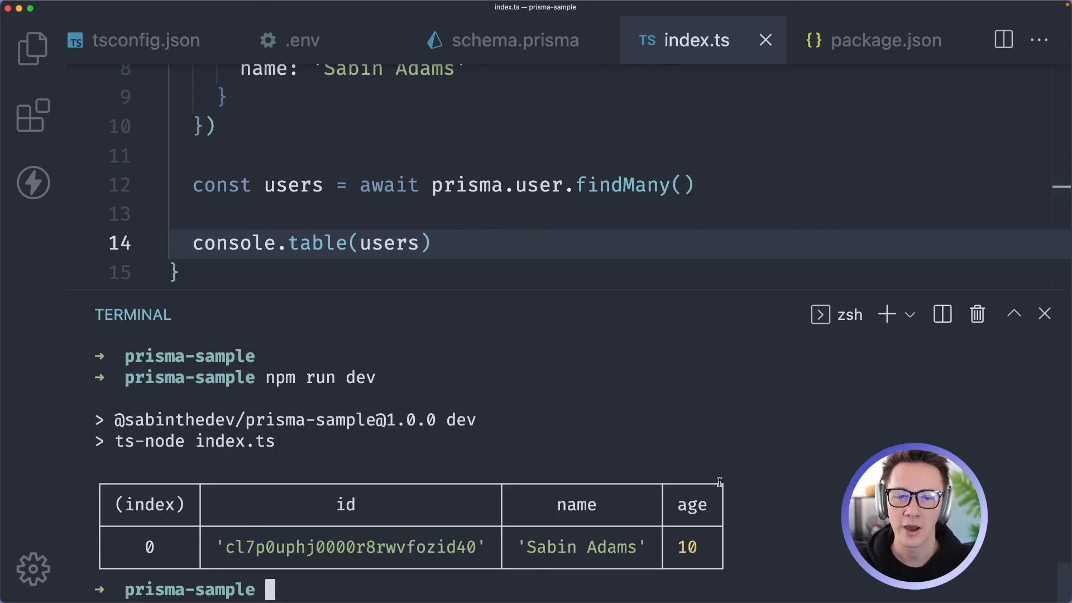